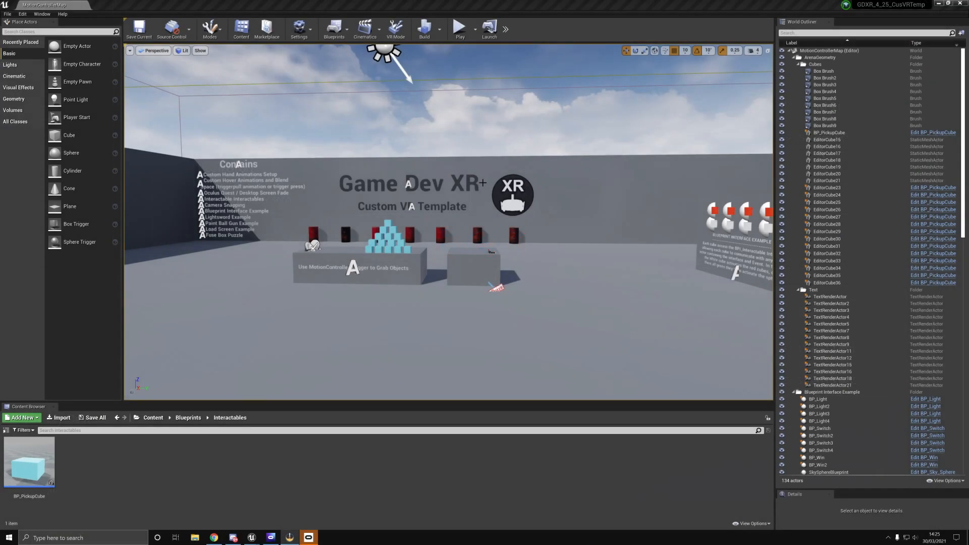
mouse_move(445, 180)
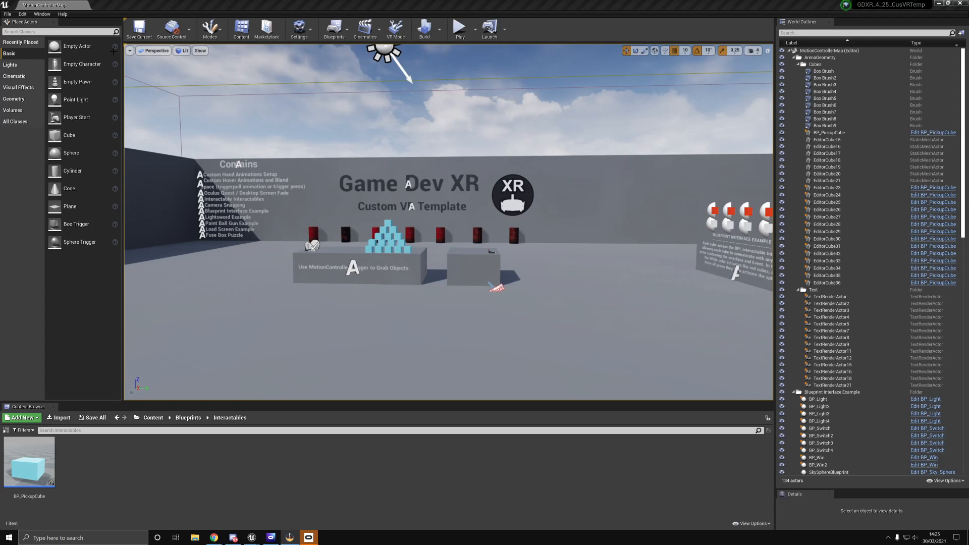
Bring up Project Settings and review the Target Hardware and Supported Platforms pages
click(21, 13)
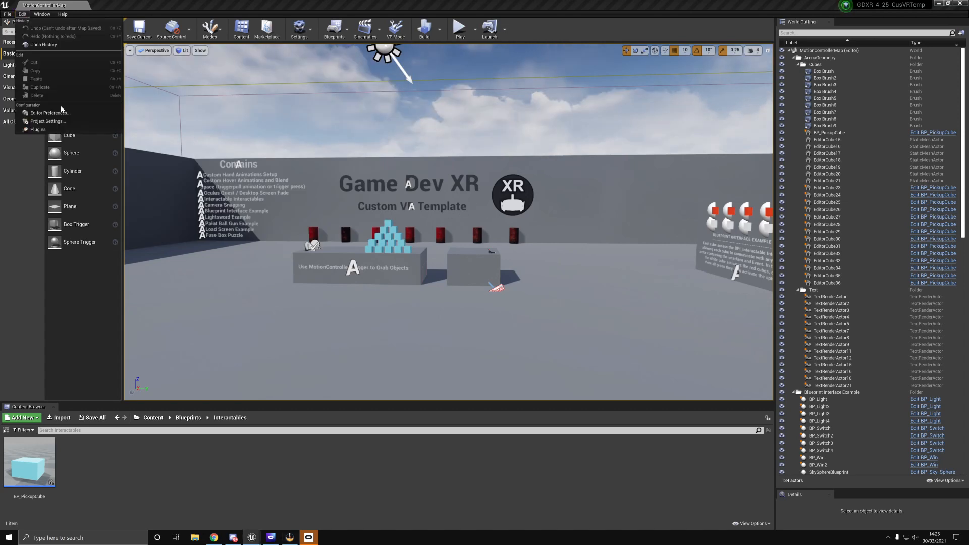
click(47, 121)
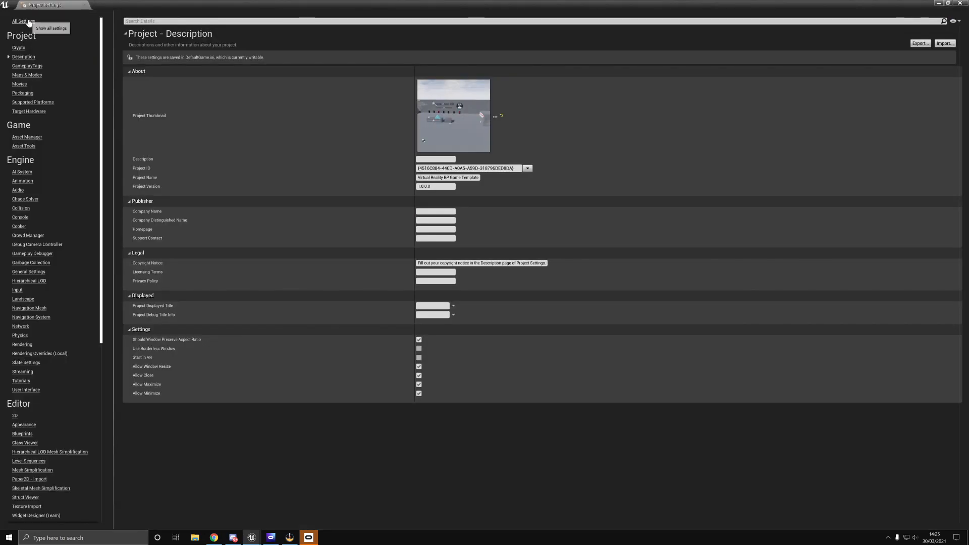
mouse_move(29, 111)
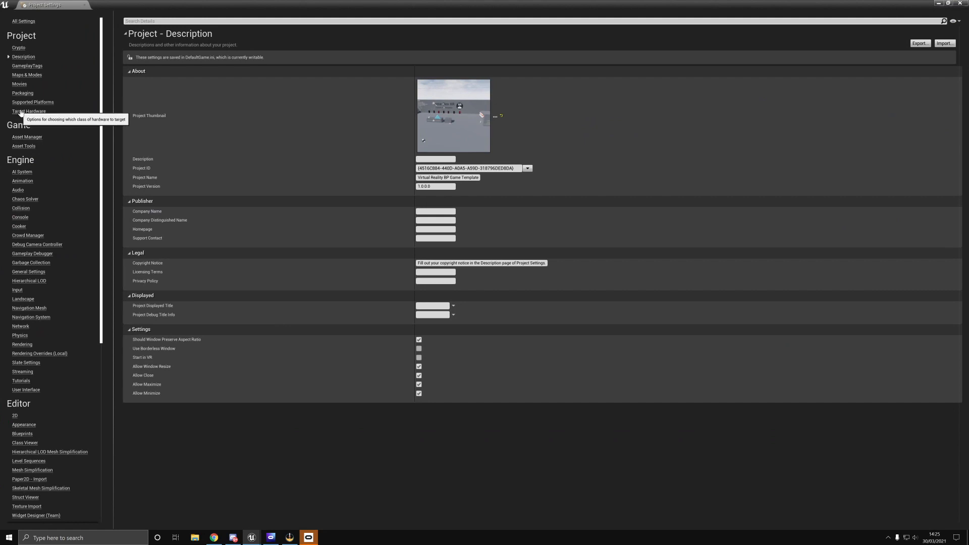
click(28, 111)
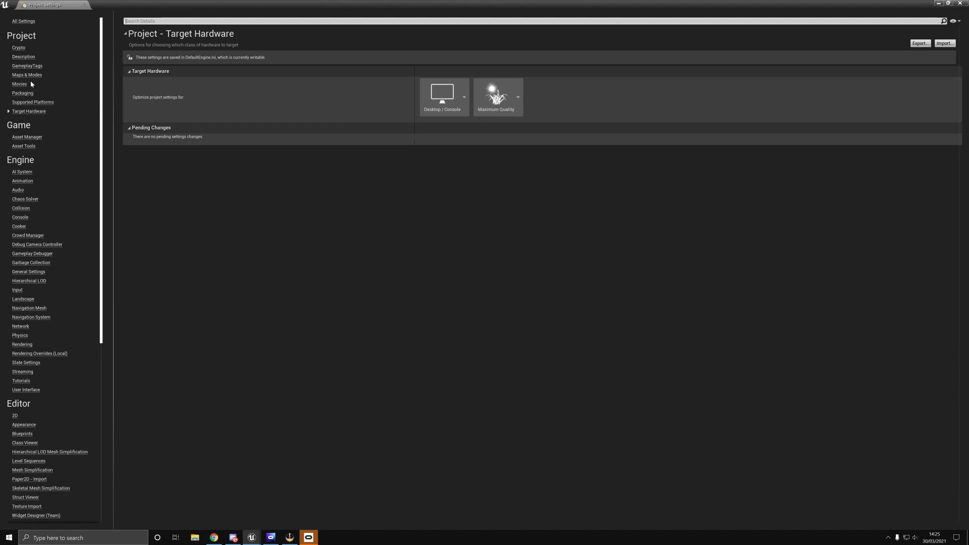
click(32, 102)
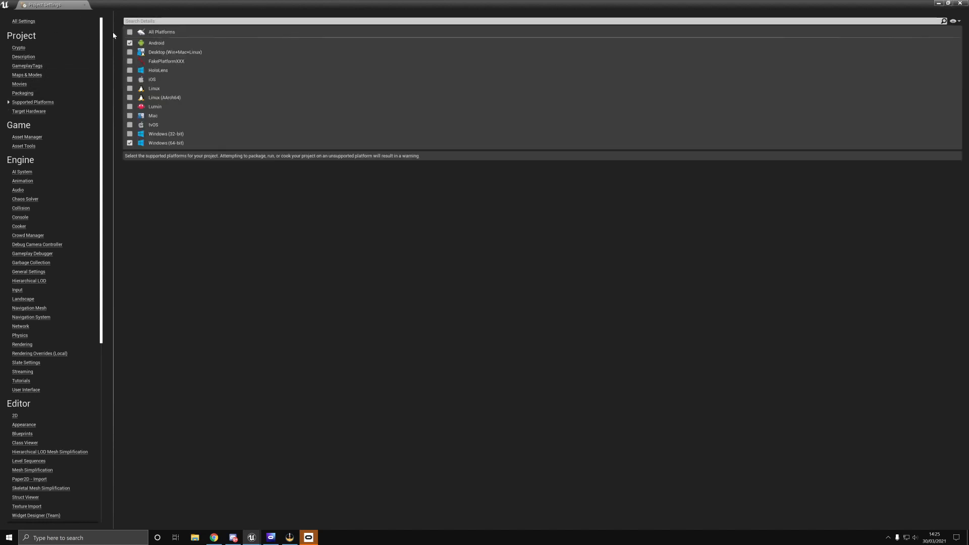
Go to the Android platform page to review its packaging settings
scroll(down, 3)
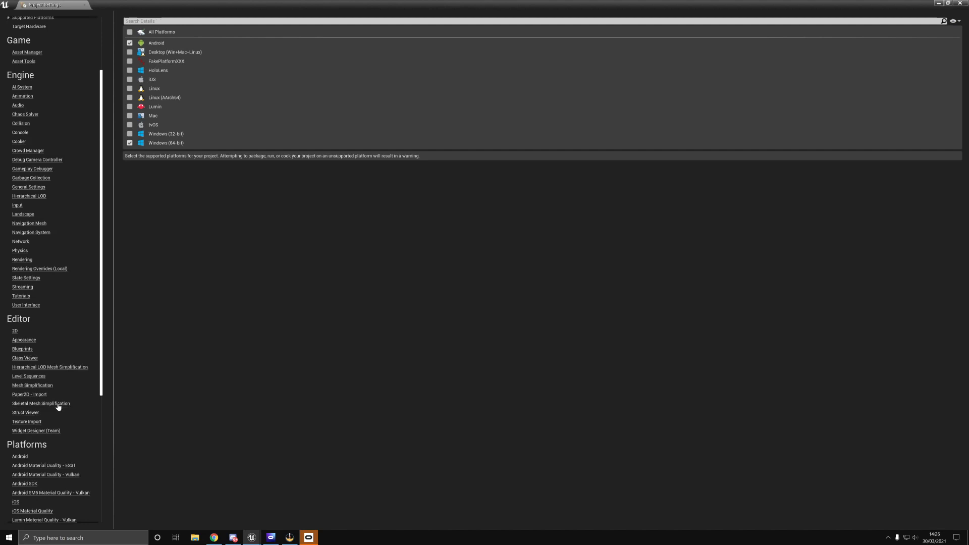
click(19, 456)
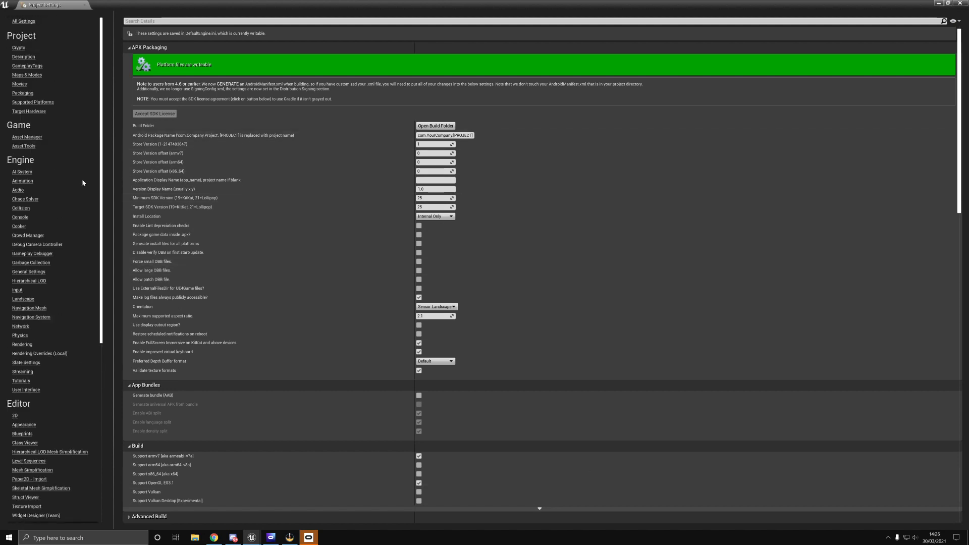
mouse_move(82, 11)
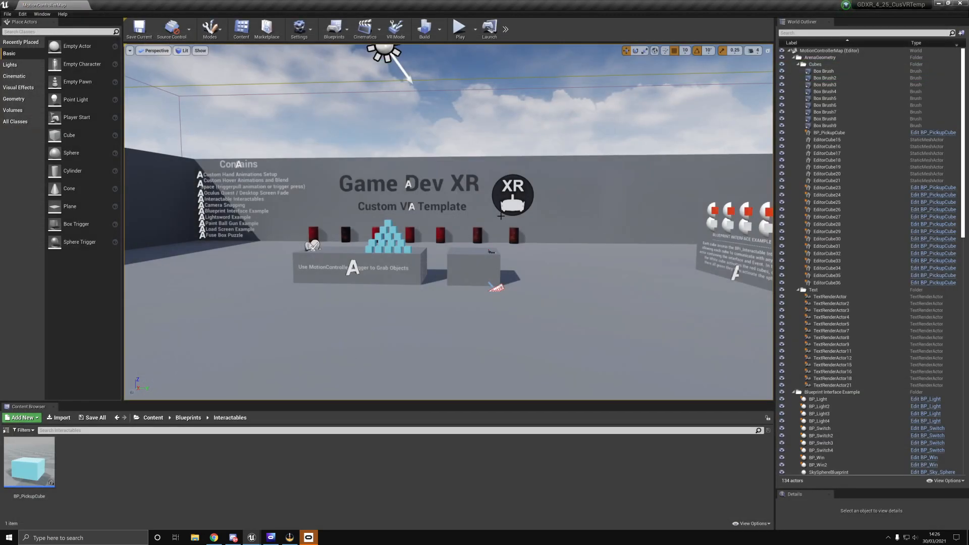
mouse_move(536, 212)
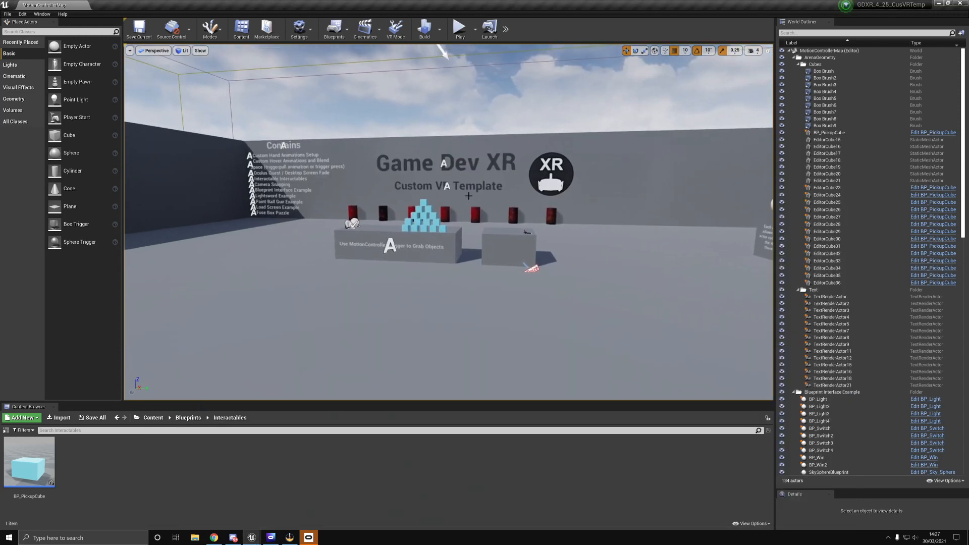
mouse_move(507, 33)
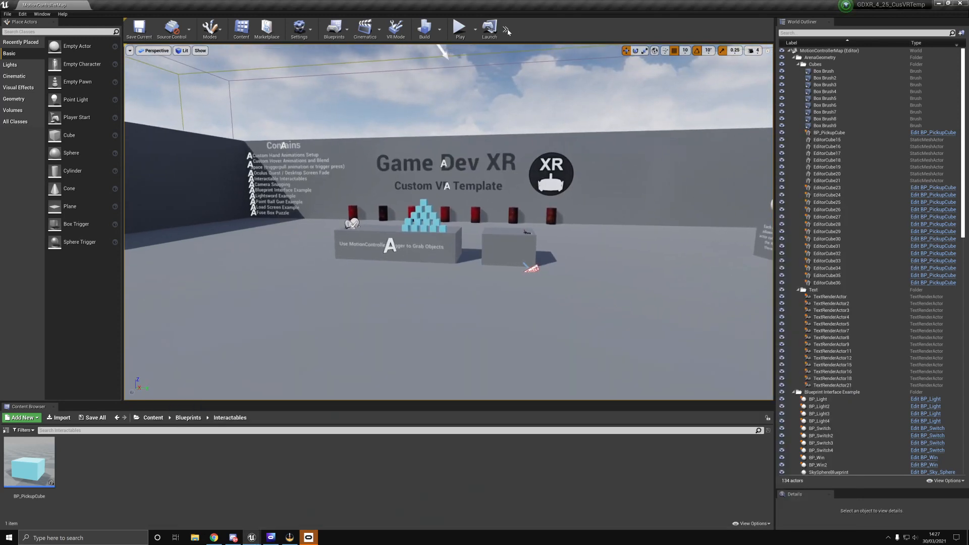
Launch the VR template build onto the Quest 2 headset via the Project Launcher
click(505, 29)
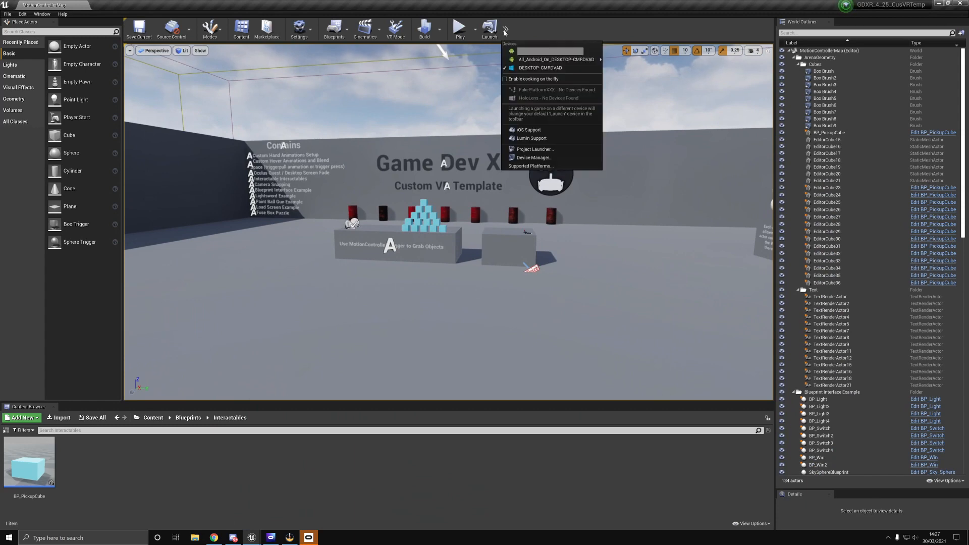
click(534, 150)
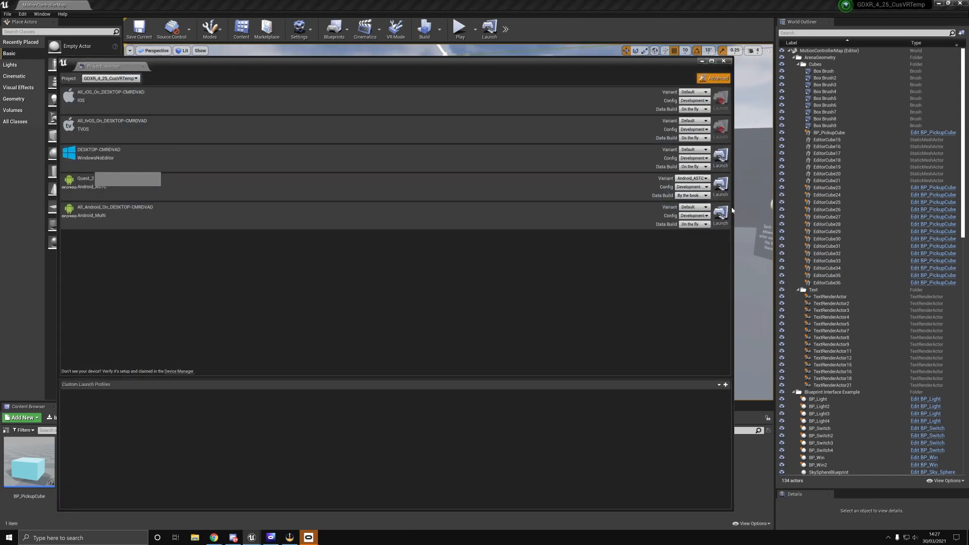
click(720, 186)
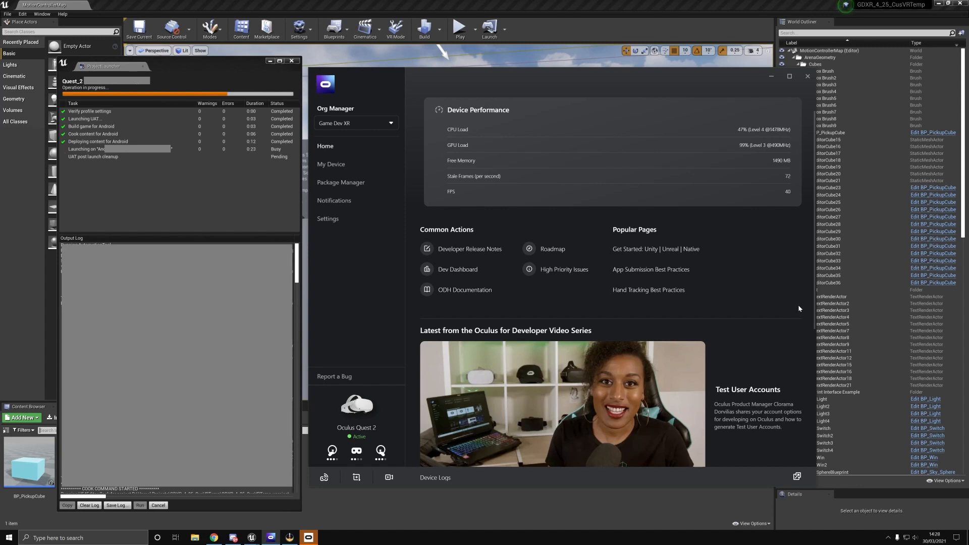
mouse_move(623, 99)
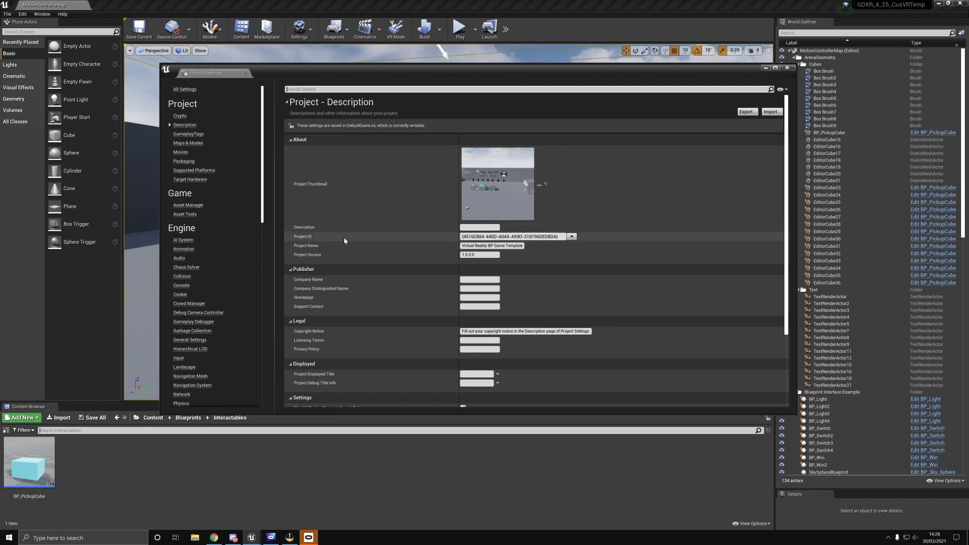
mouse_move(290, 171)
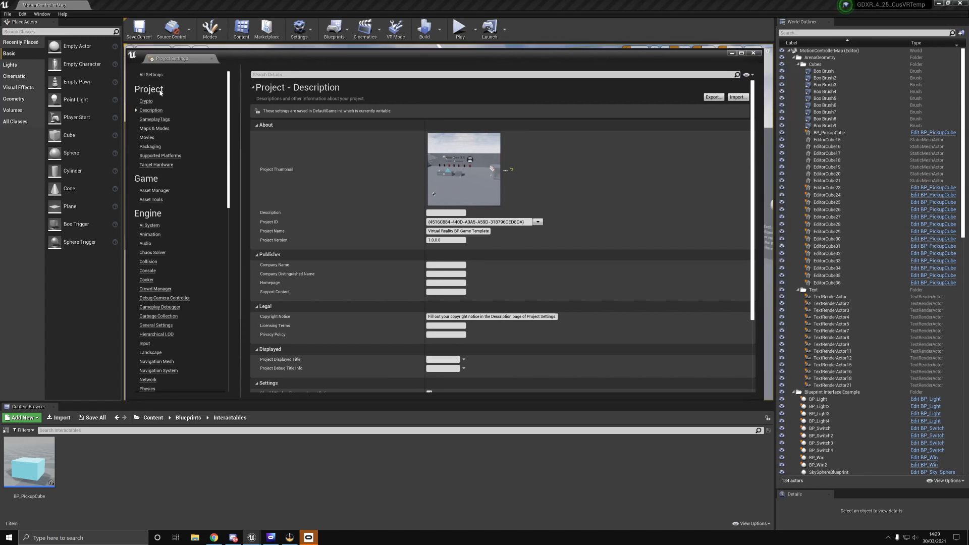
Show the Maps & Modes page with MotionControllerMap as the default maps
click(153, 128)
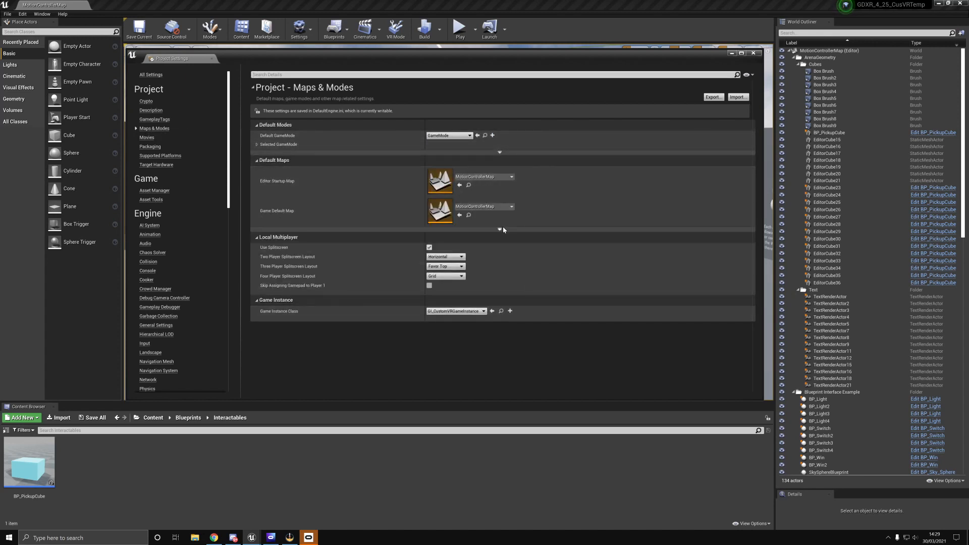
click(499, 229)
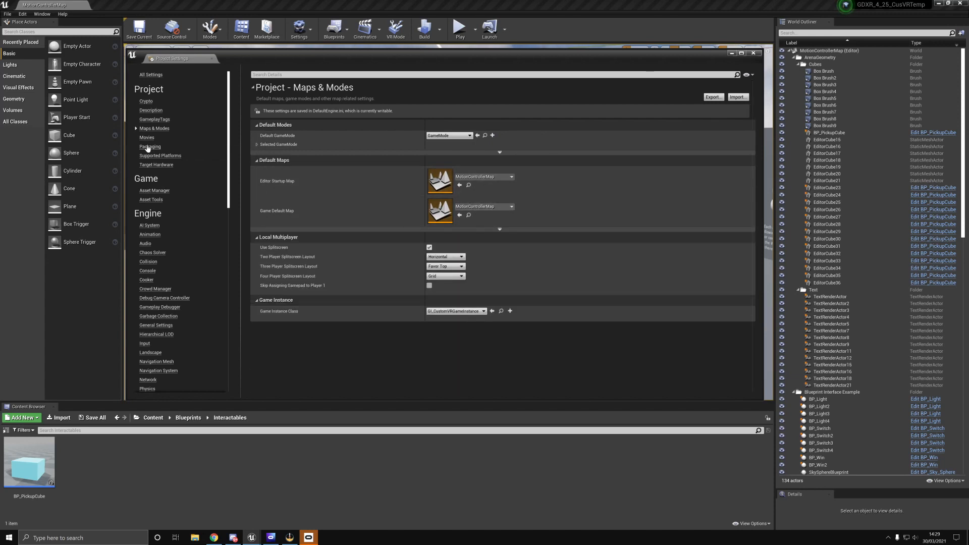
Show the Packaging page of Project Settings to add maps to the packaged build
click(149, 147)
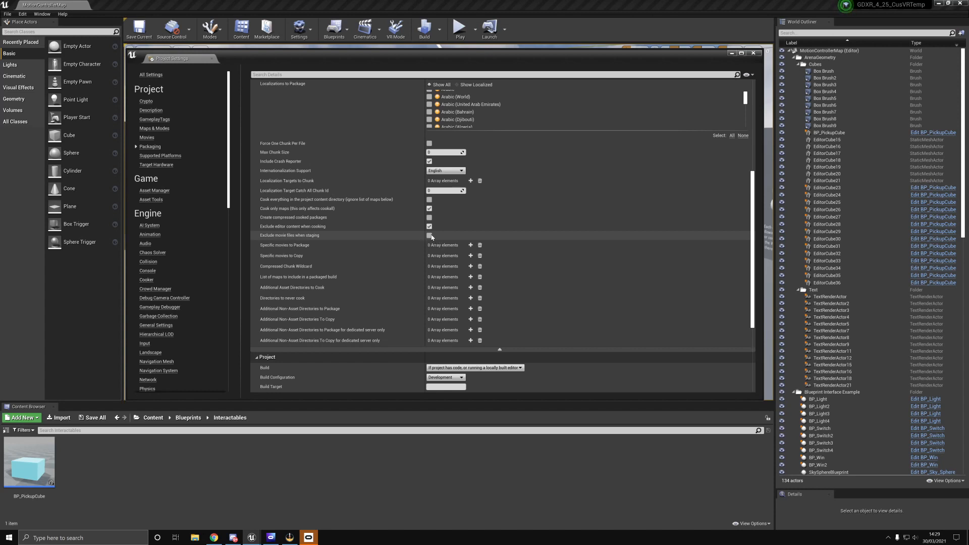
mouse_move(431, 237)
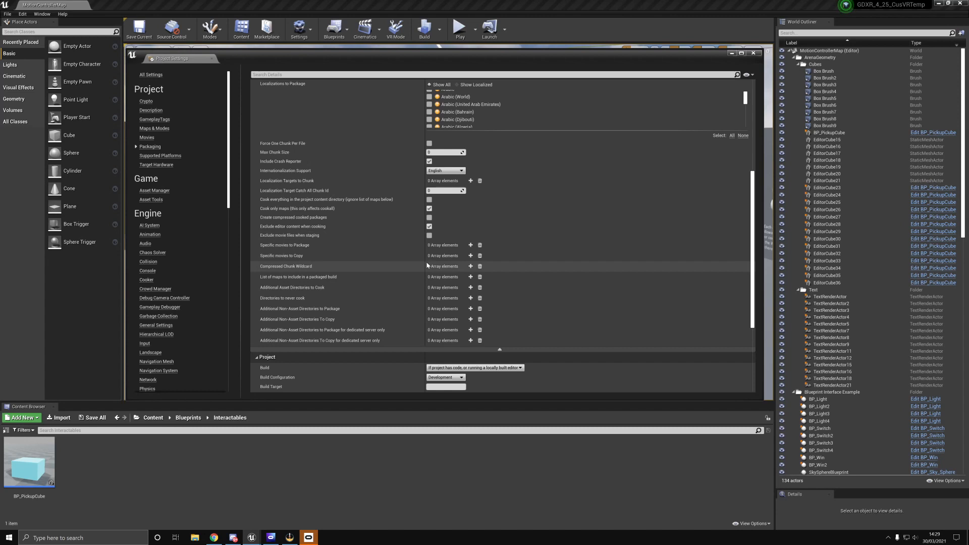
mouse_move(416, 219)
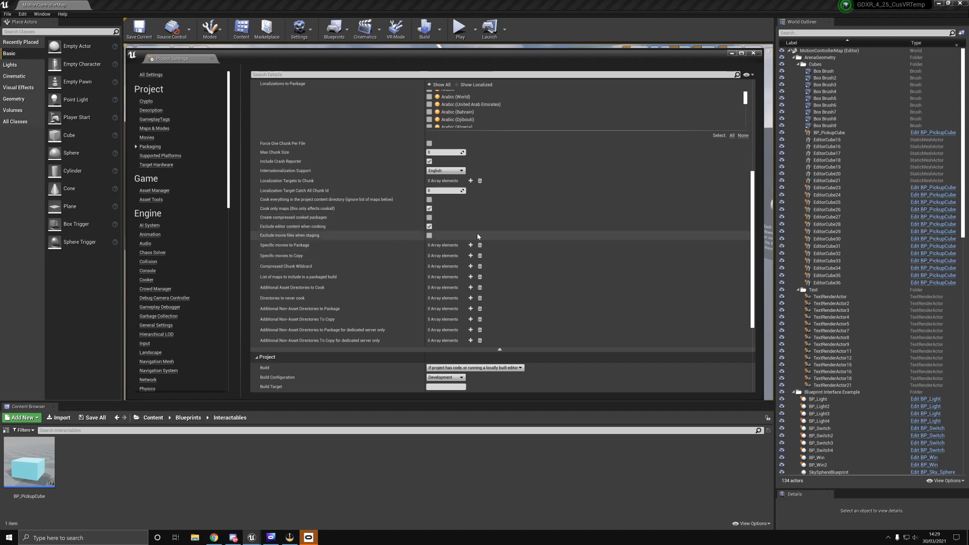
mouse_move(444, 255)
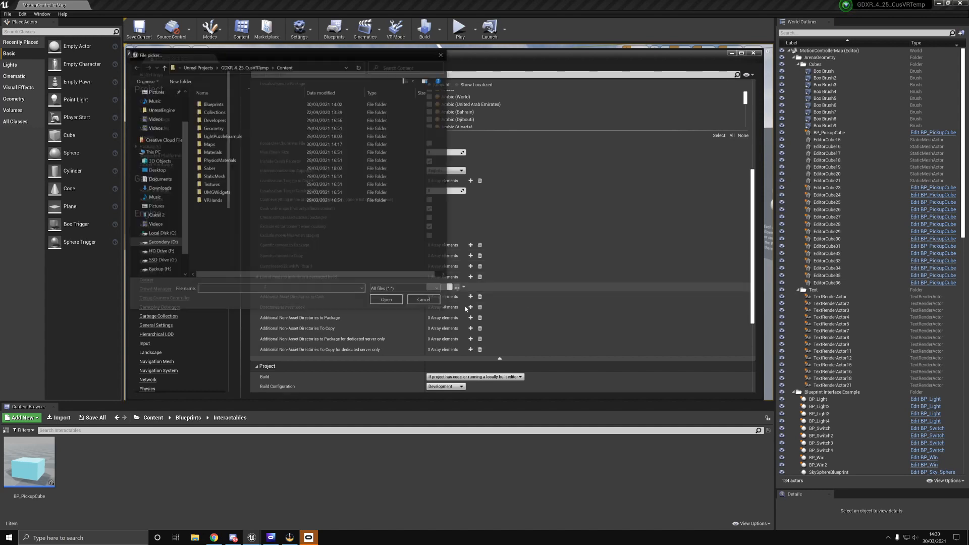
Choose Content/Maps/MotionControllerMap.umap as a map for the packaged build
click(208, 144)
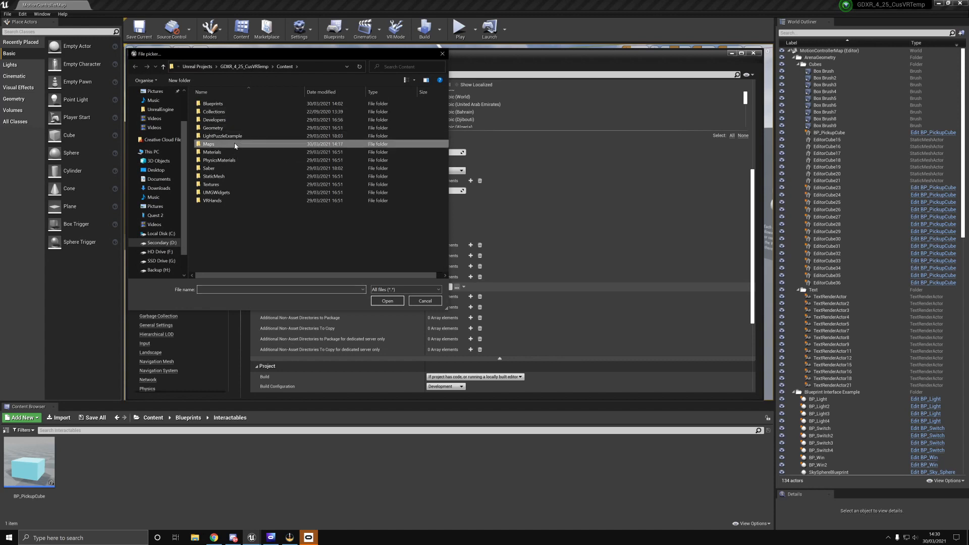
double_click(209, 144)
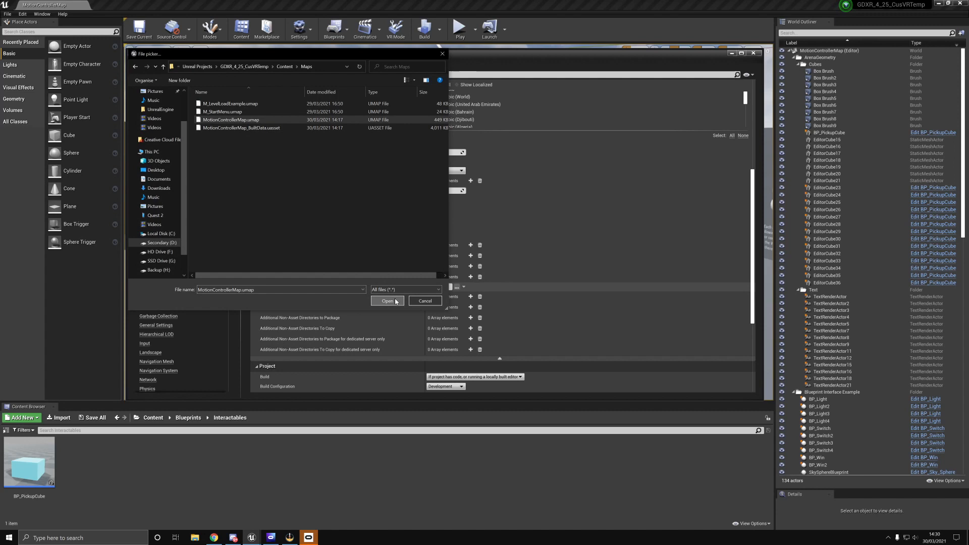
click(387, 301)
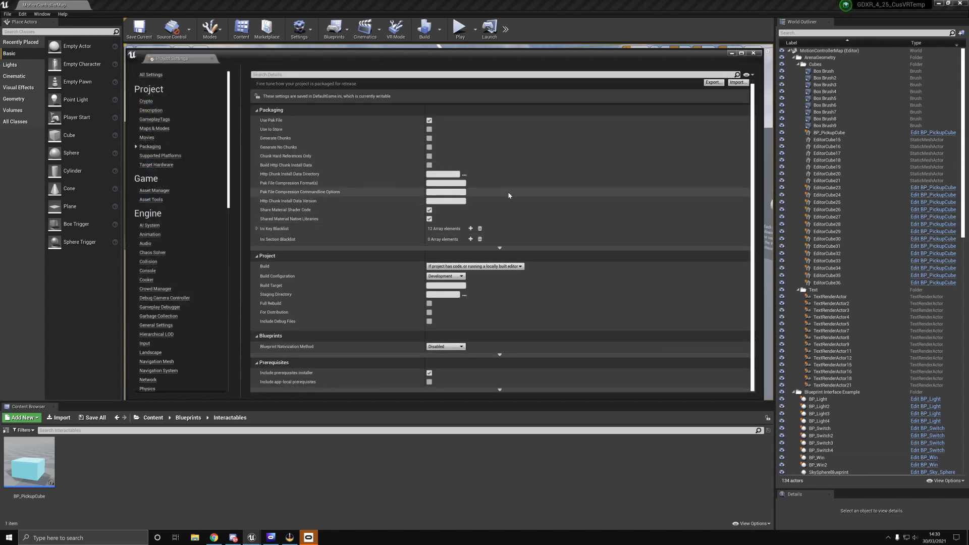
Scroll the Packaging page past the included maps and show the build configuration choices
scroll(down, 3)
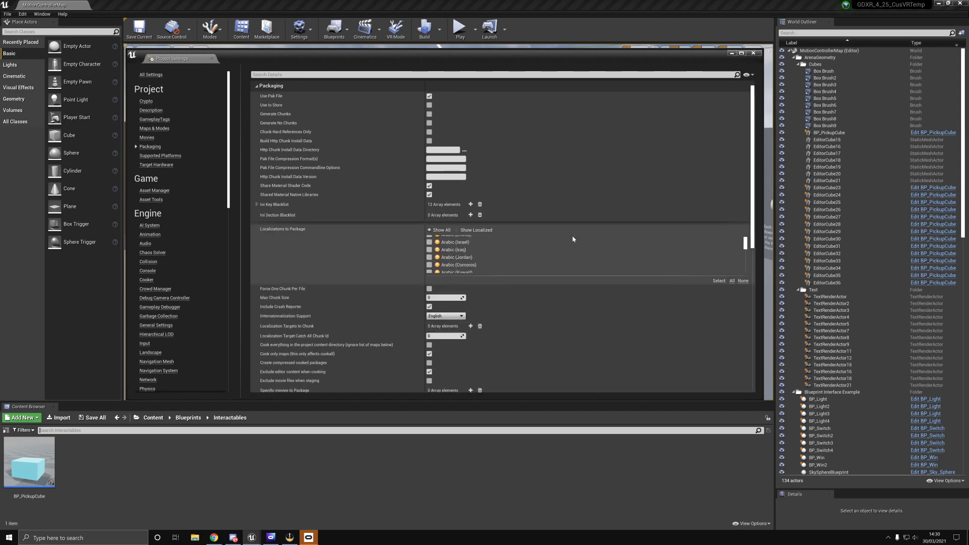
scroll(down, 3)
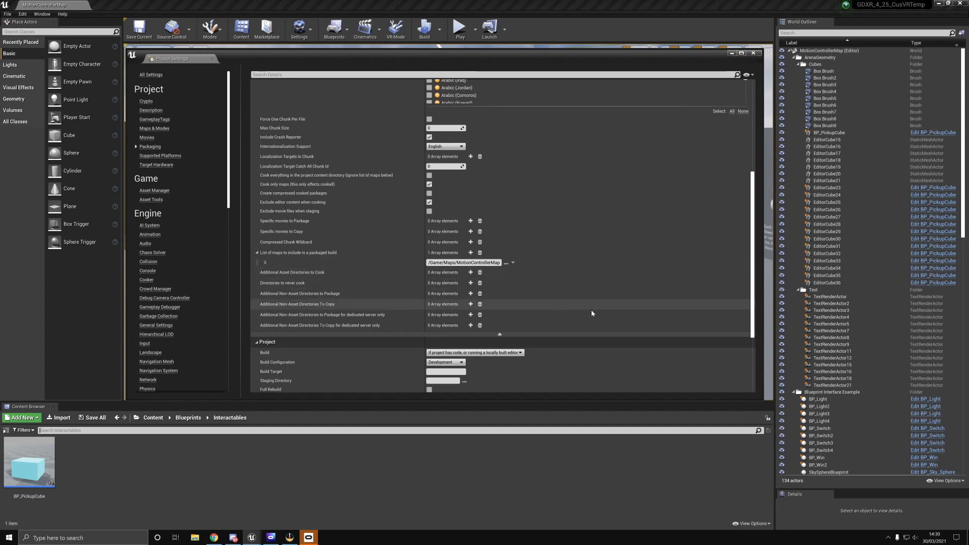
scroll(down, 3)
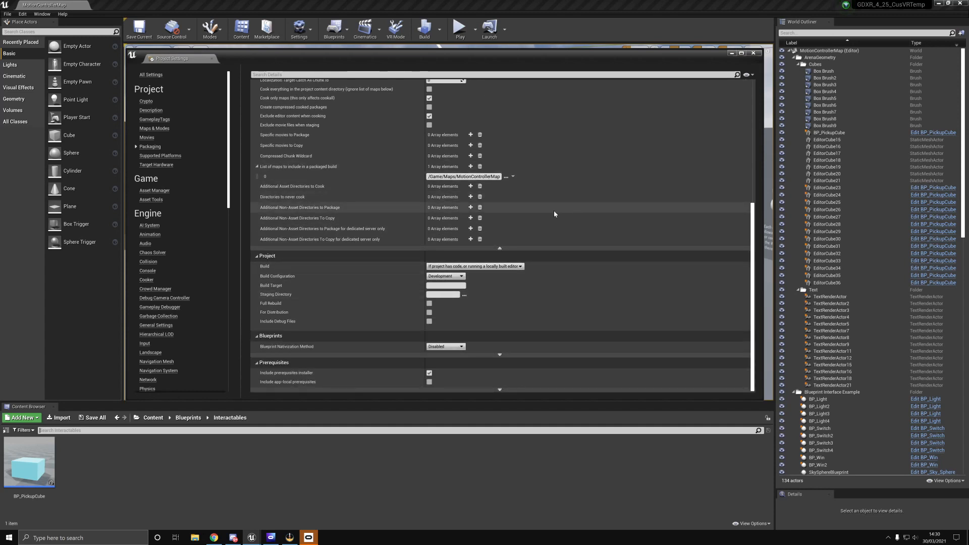
mouse_move(445, 276)
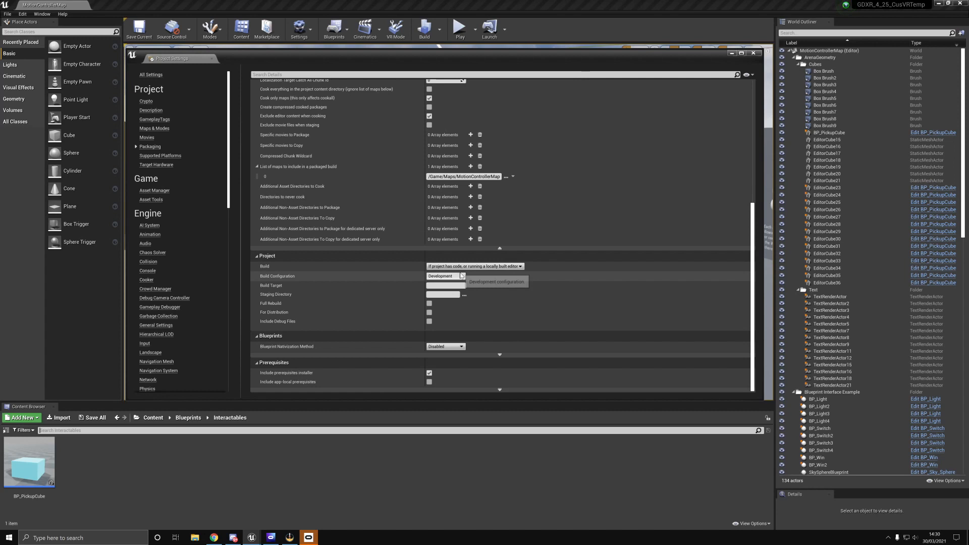
mouse_move(418, 280)
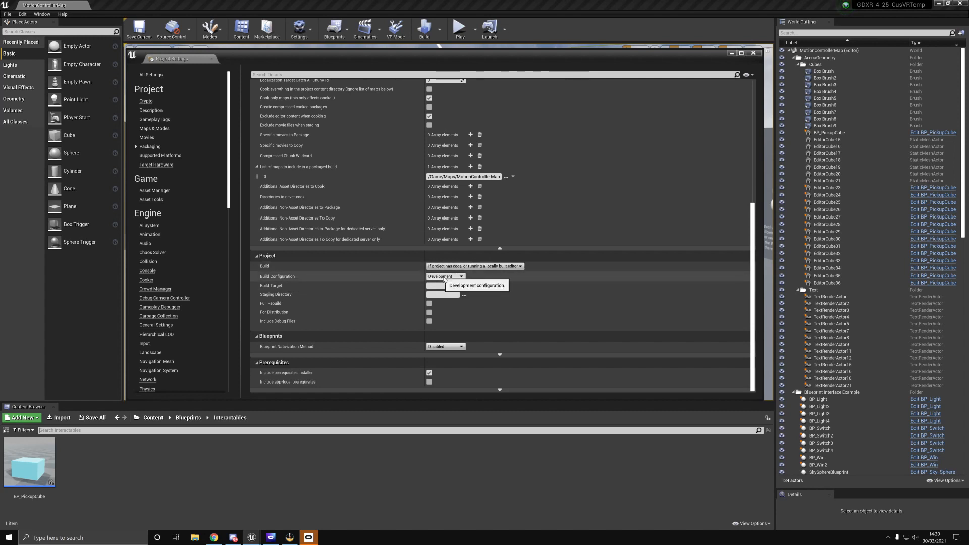
click(445, 276)
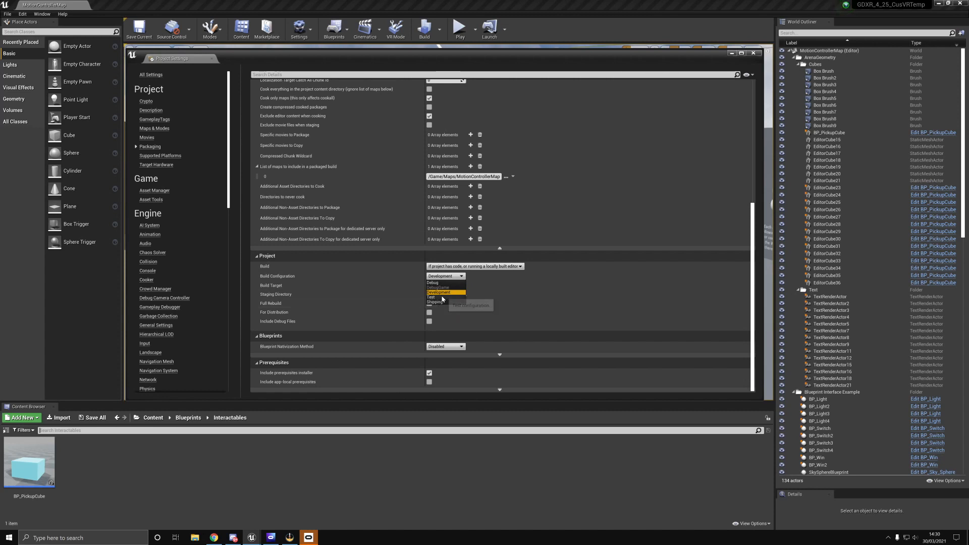
mouse_move(445, 302)
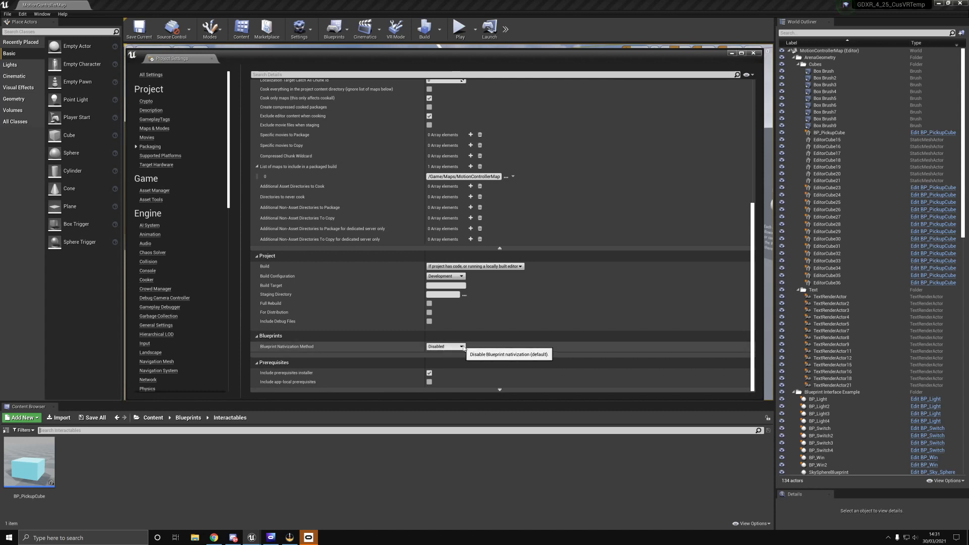
mouse_move(468, 349)
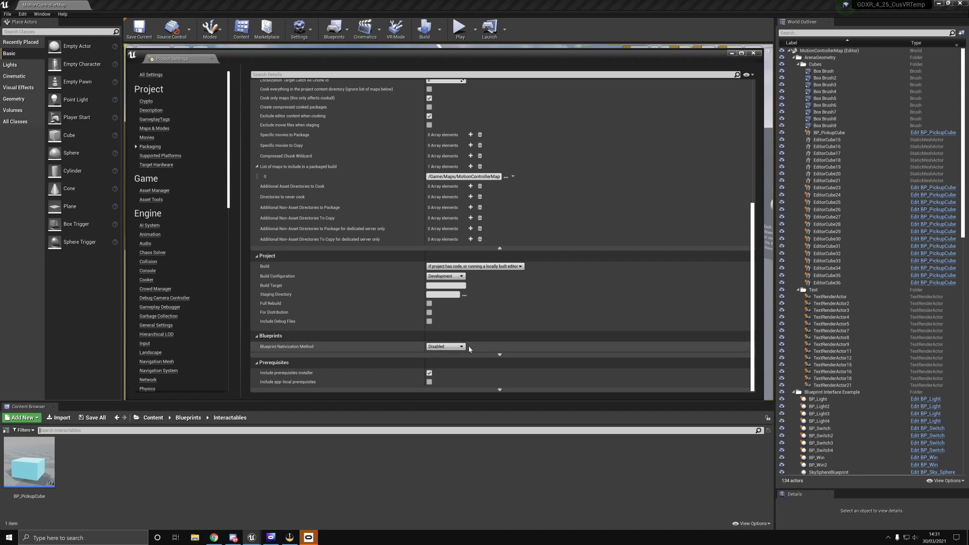
mouse_move(446, 346)
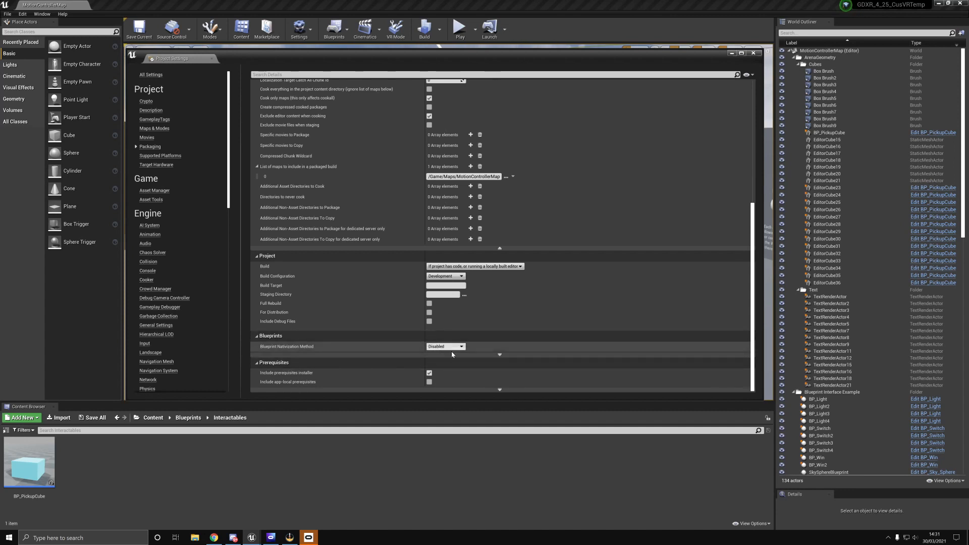
Review the Blueprint nativization choices and move to the Target Hardware page
click(461, 346)
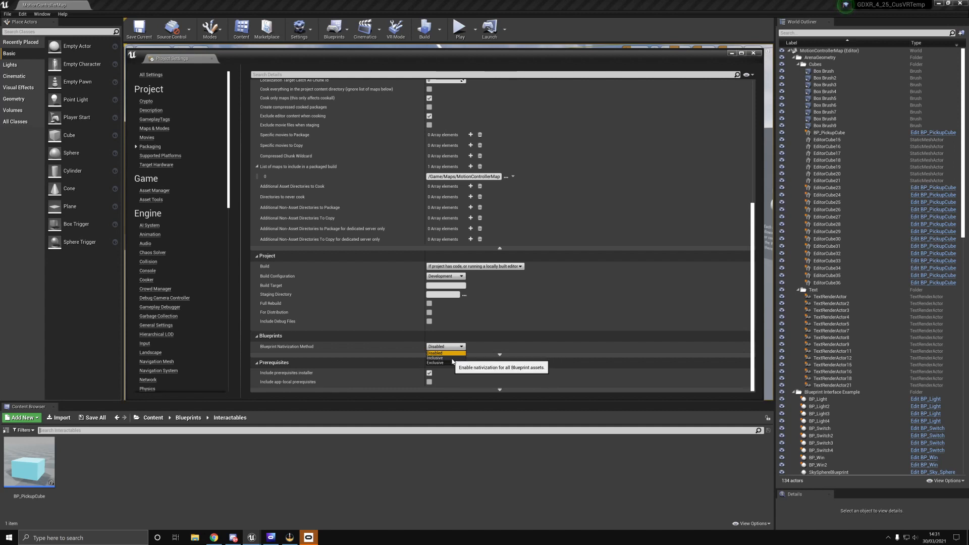
mouse_move(442, 361)
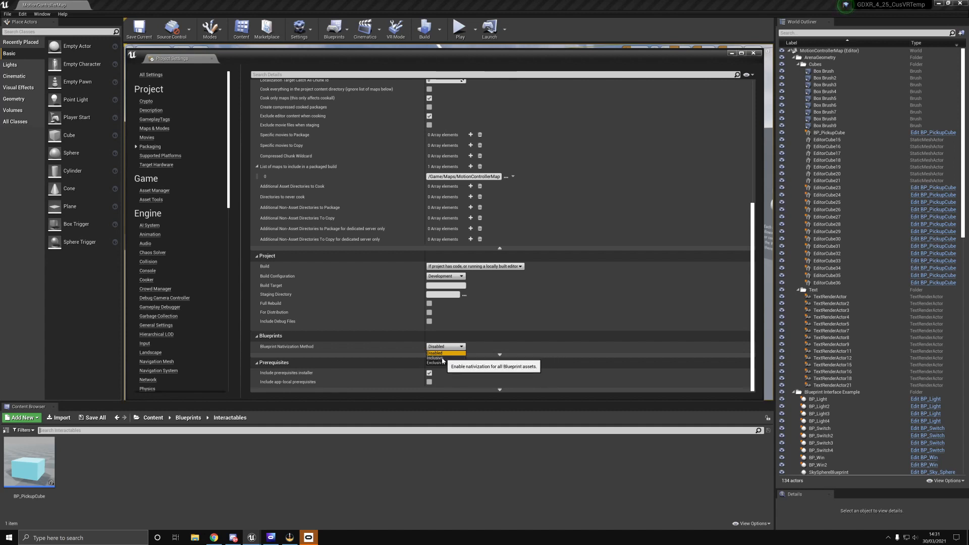
click(434, 357)
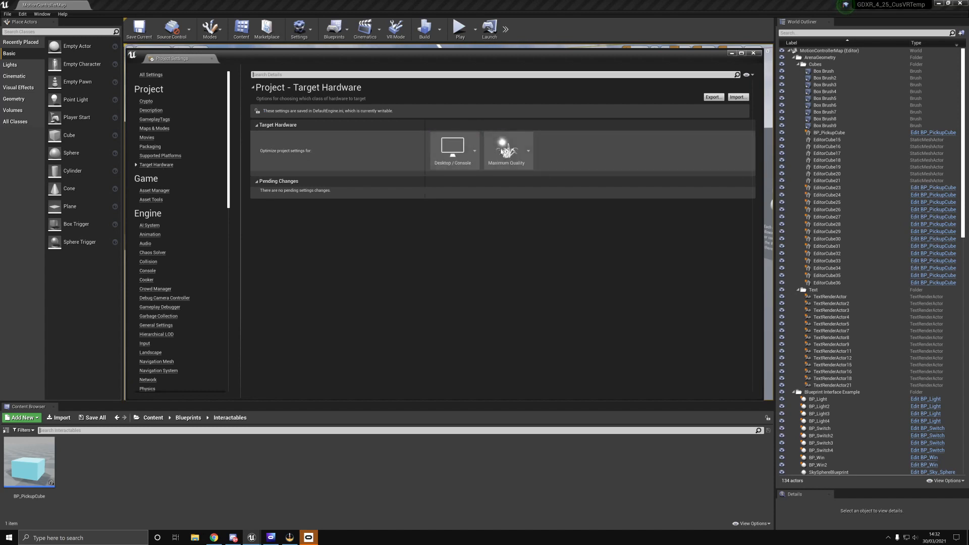
Target Mobile/Tablet hardware and choose the Scalable 3D or 2D quality level
click(454, 150)
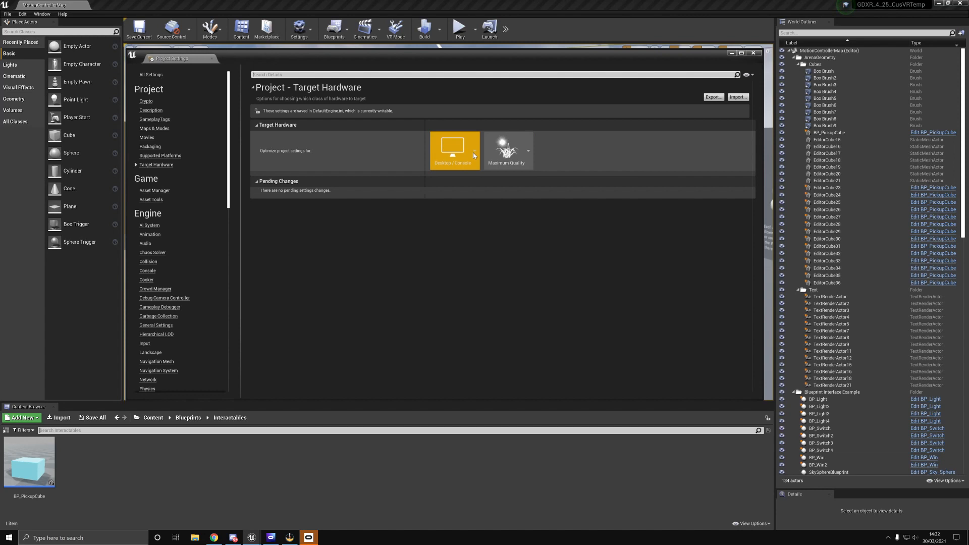
click(453, 148)
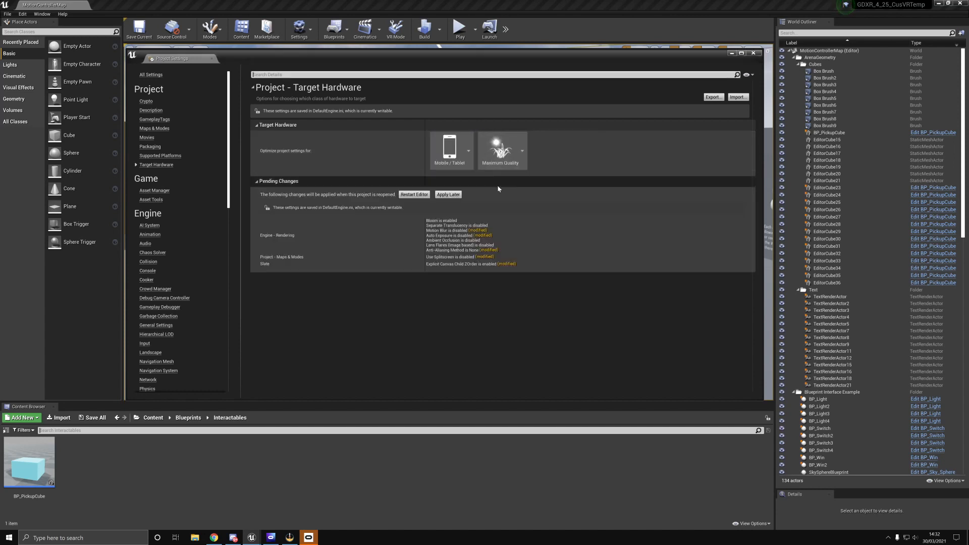
click(501, 149)
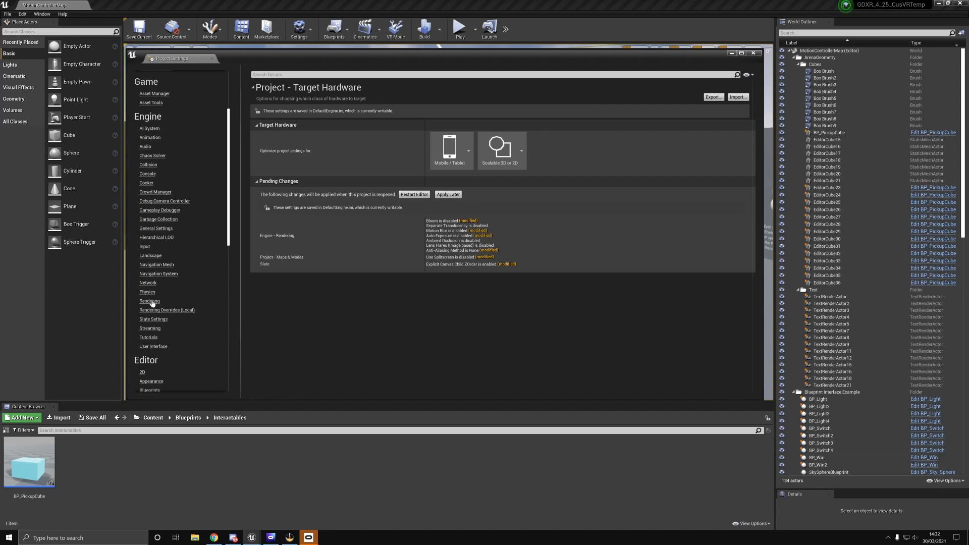
In Engine > Rendering, set Reflection Capture Resolution to 64 instead of 128
click(149, 300)
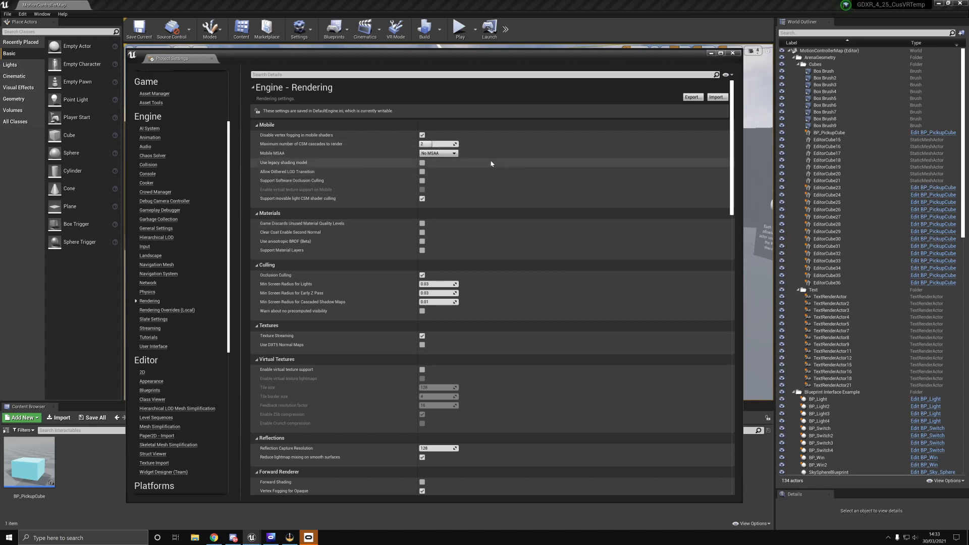
mouse_move(532, 205)
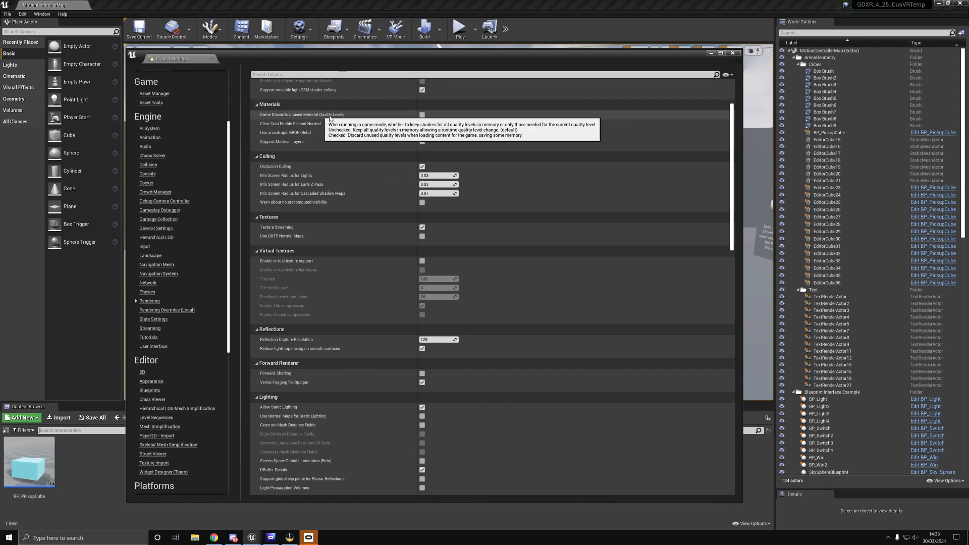
mouse_move(339, 117)
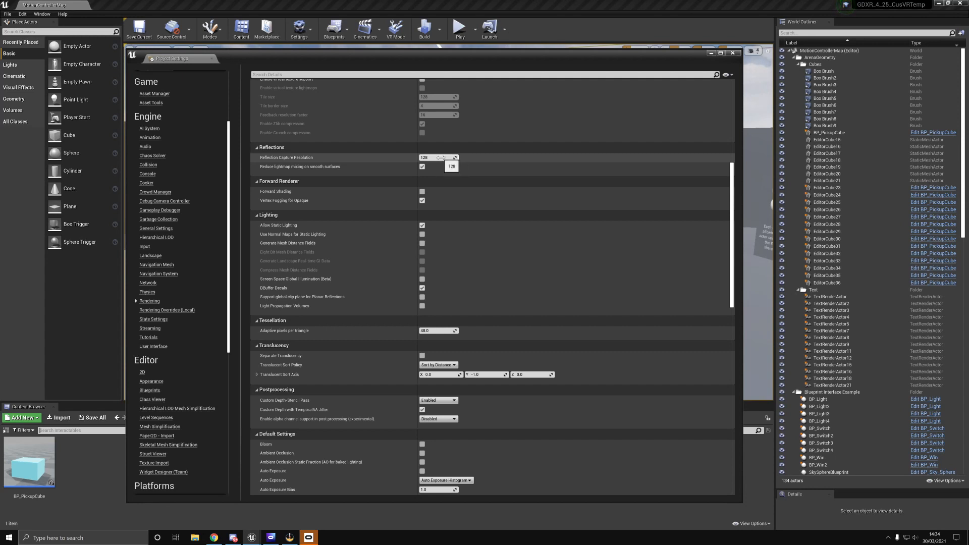
mouse_move(461, 161)
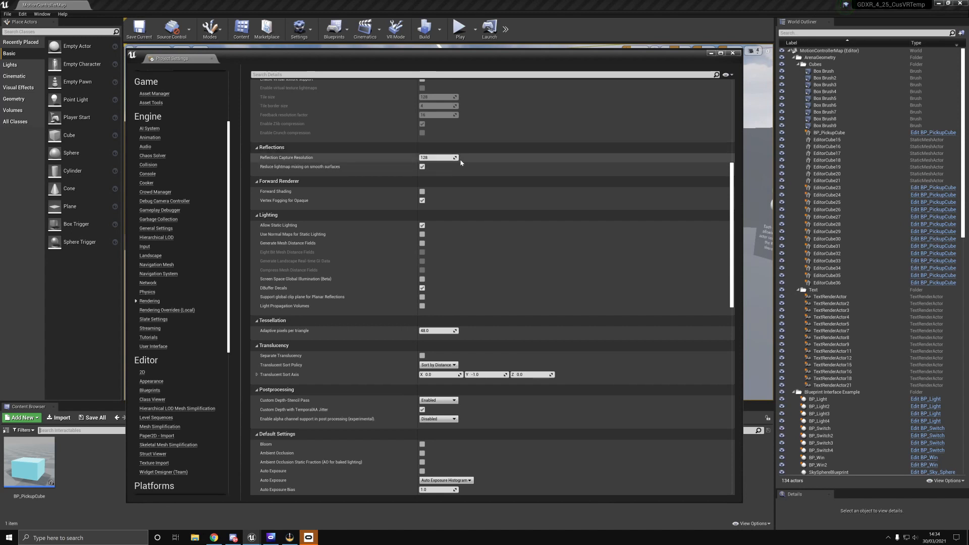
click(437, 158)
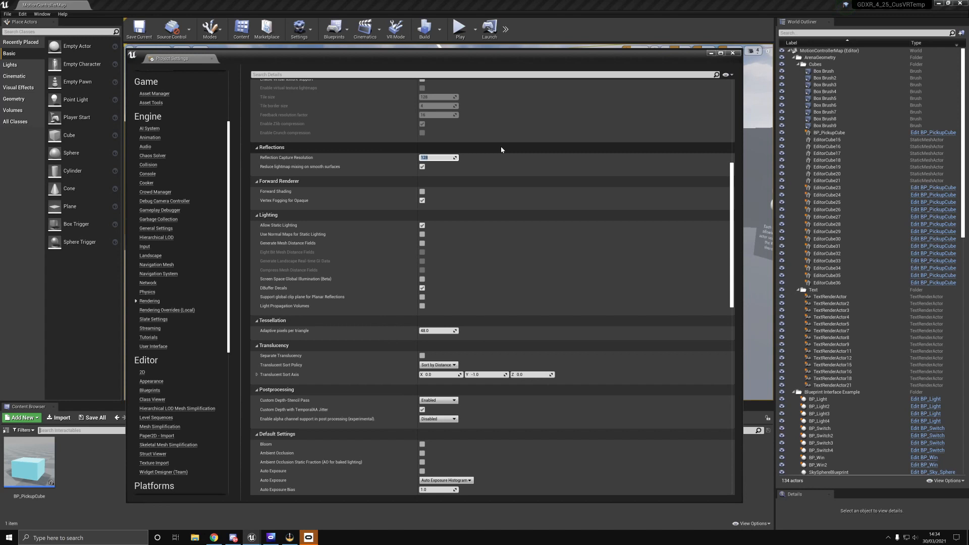
text(64)
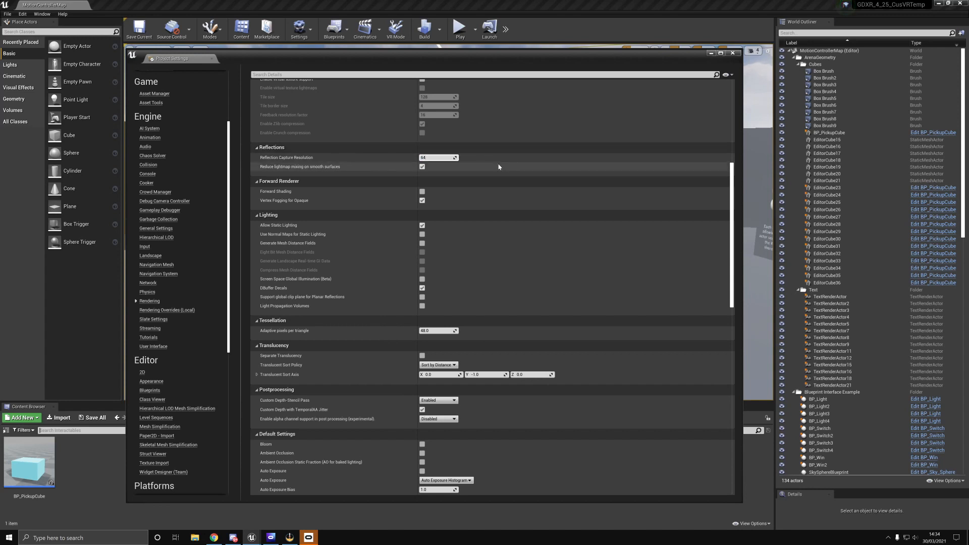
scroll(down, 3)
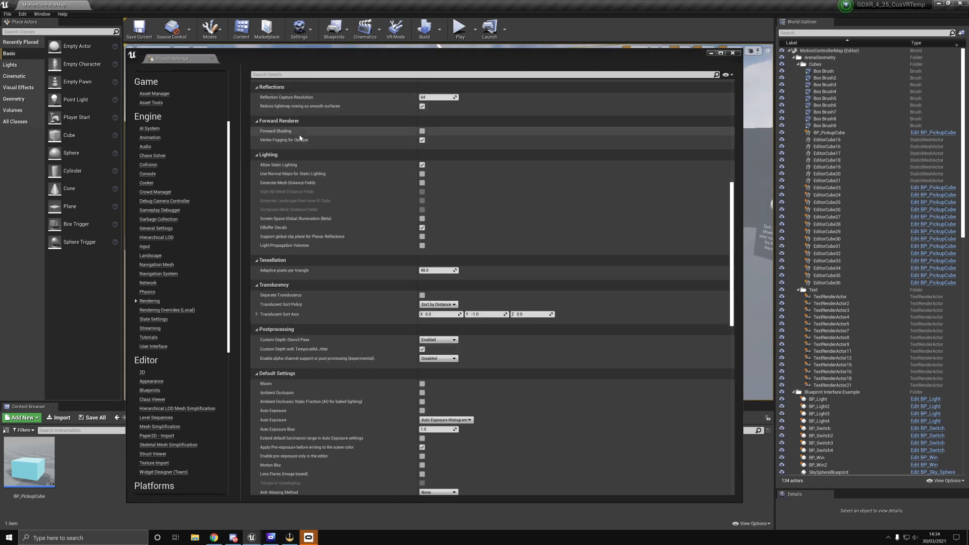
Enable forward shading, disable the custom depth-stencil pass and scene color pre-exposure
click(422, 131)
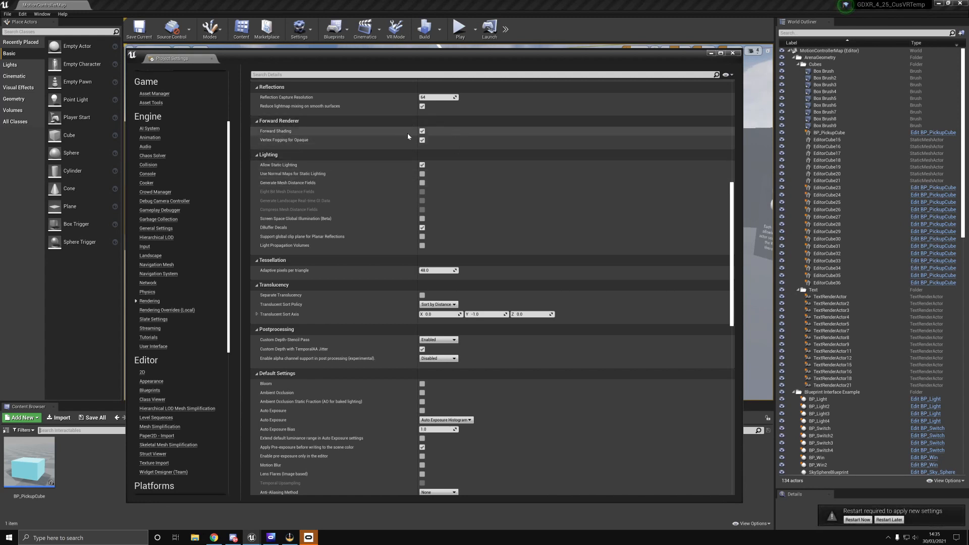
mouse_move(468, 140)
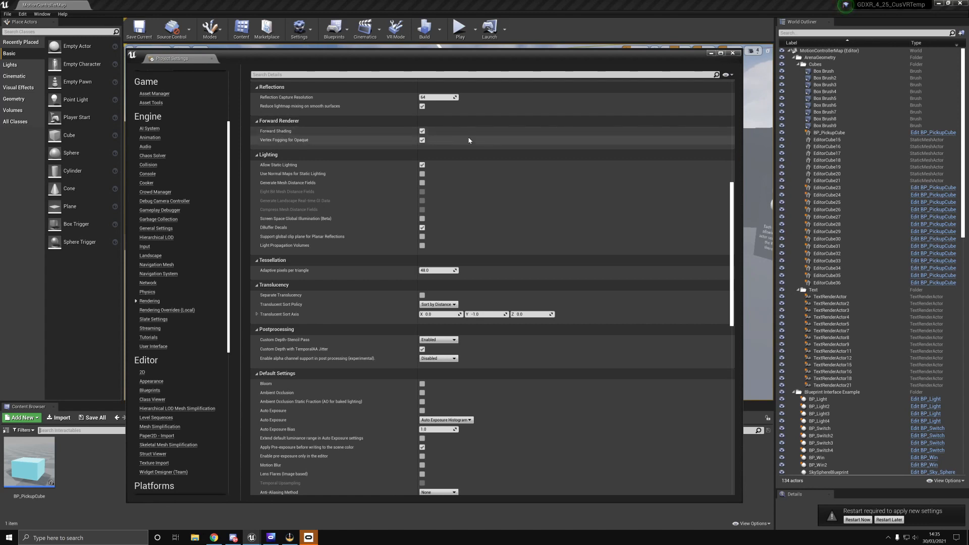
scroll(down, 3)
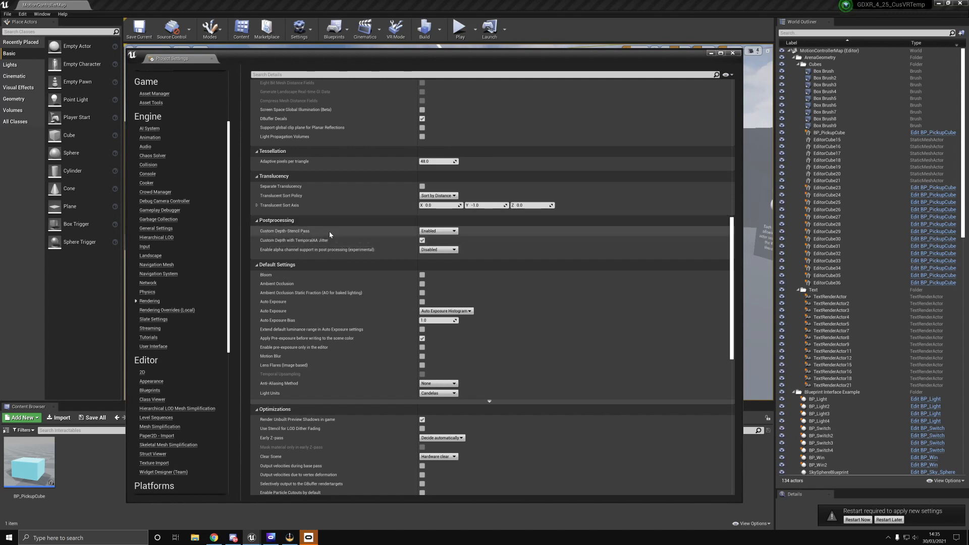
click(437, 230)
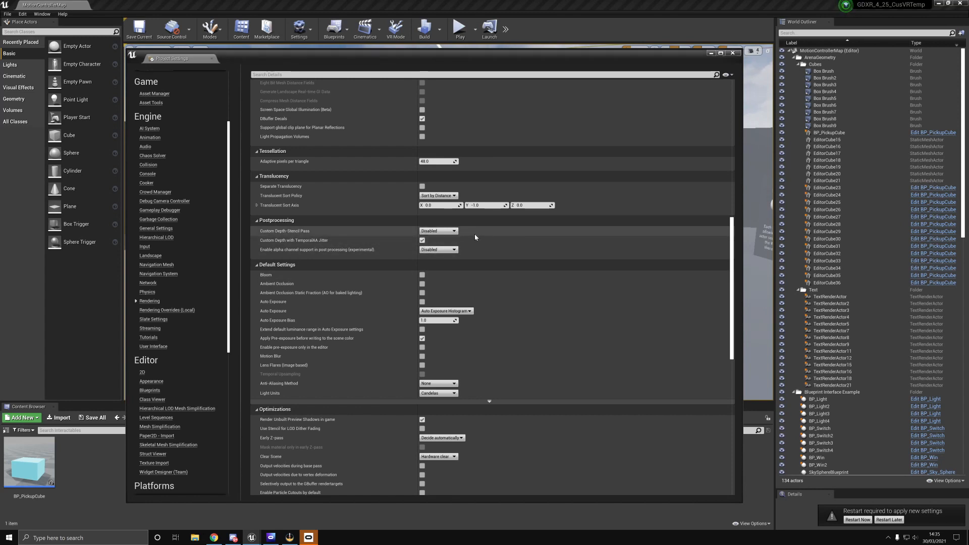
mouse_move(301, 245)
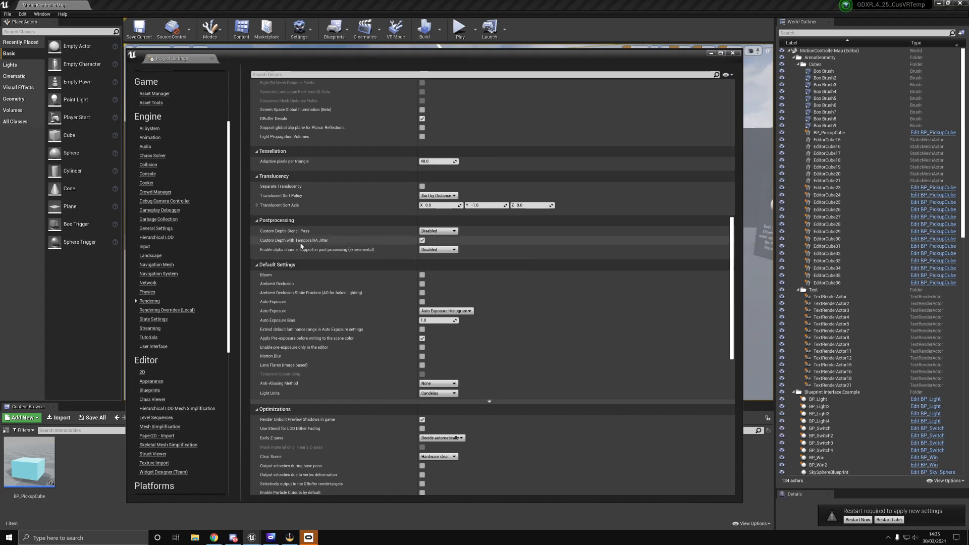
mouse_move(294, 240)
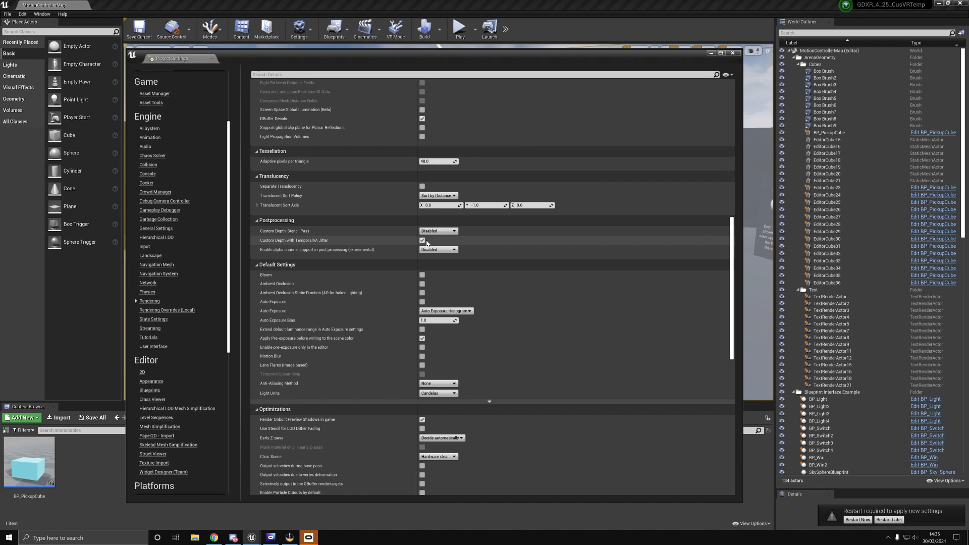
scroll(down, 3)
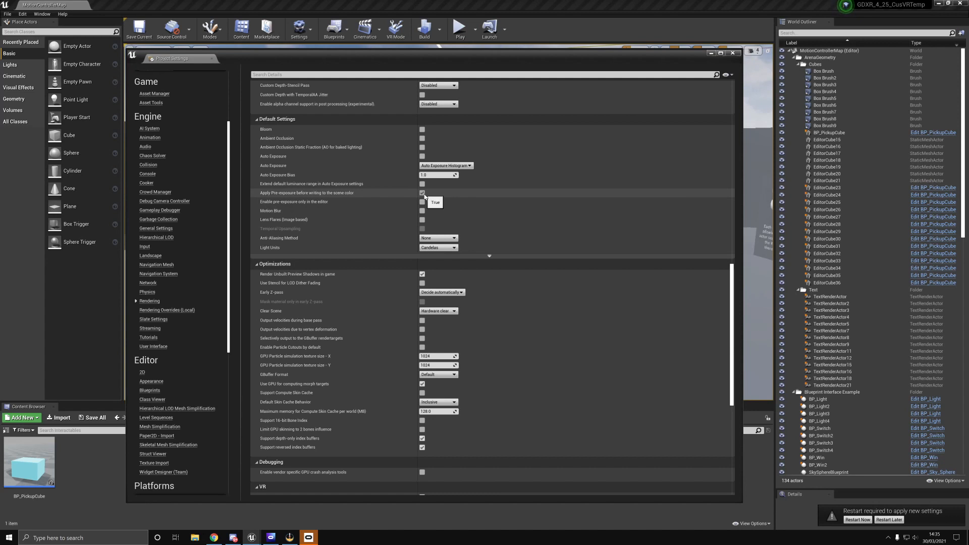
click(422, 192)
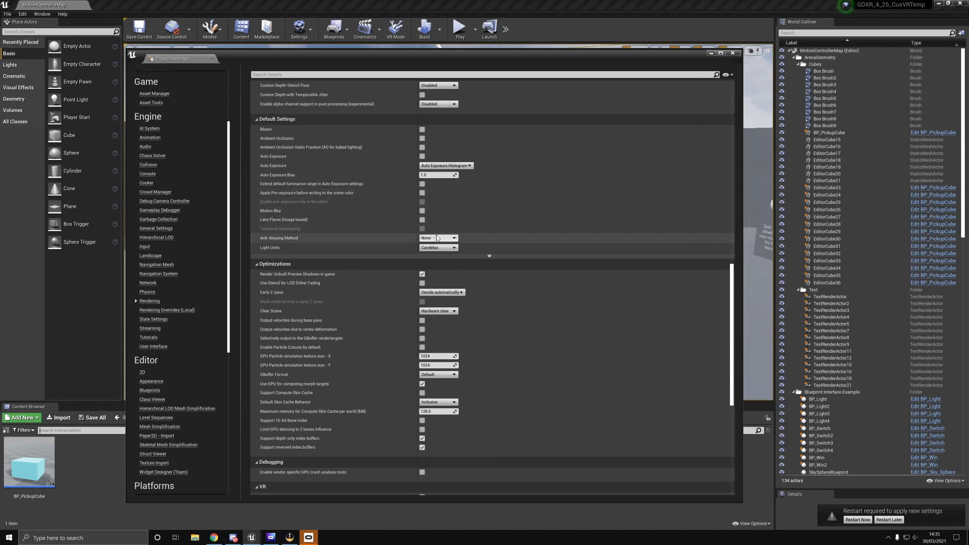
Use MSAA anti-aliasing and an 8bit RGBA frame buffer pixel format
click(437, 238)
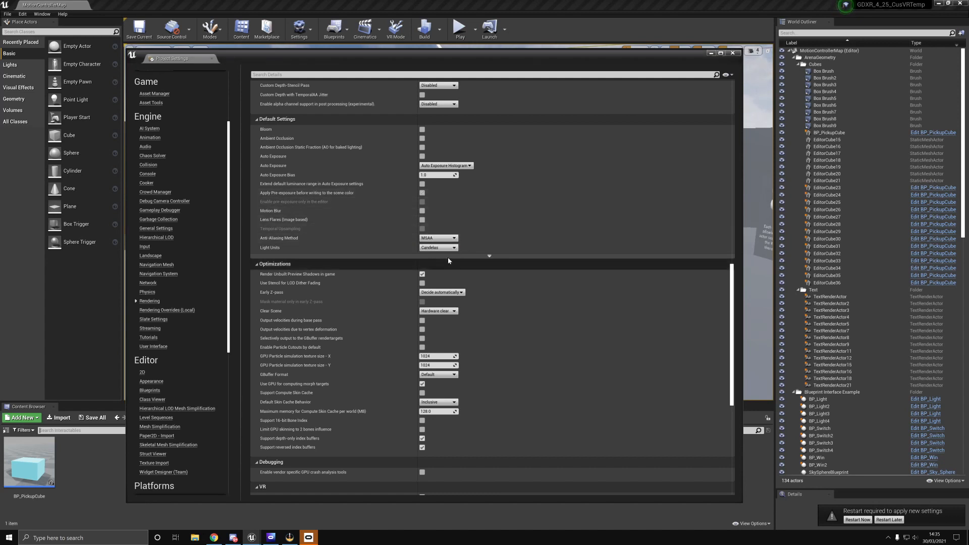
mouse_move(437, 239)
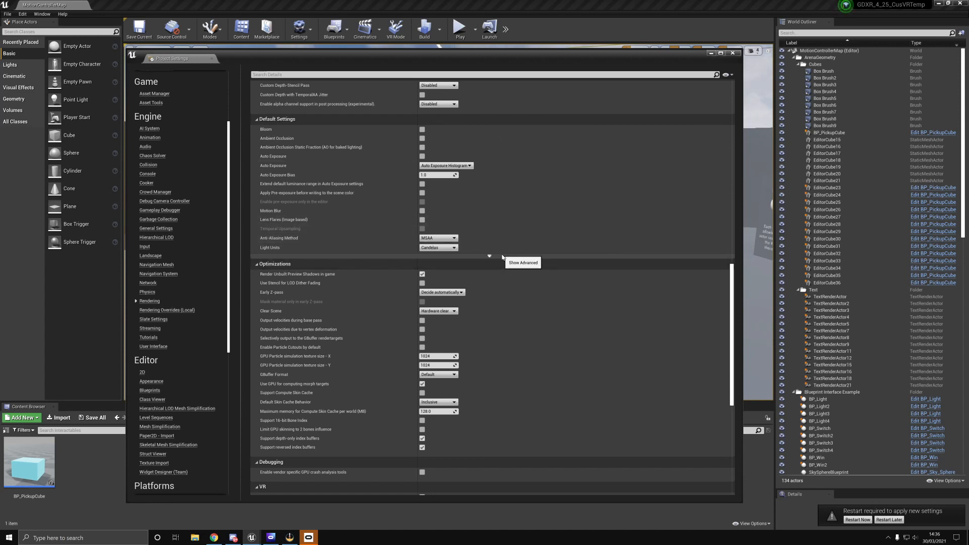
click(522, 262)
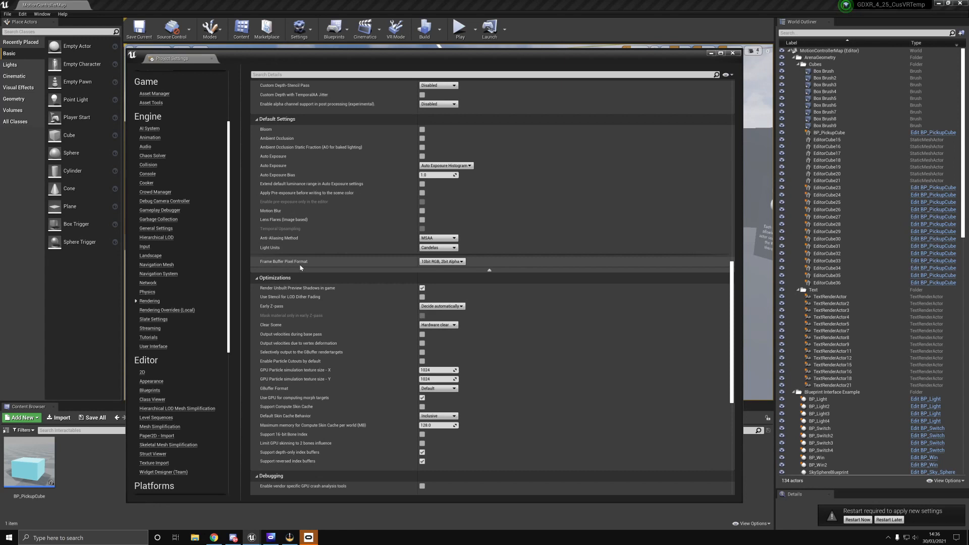
click(441, 261)
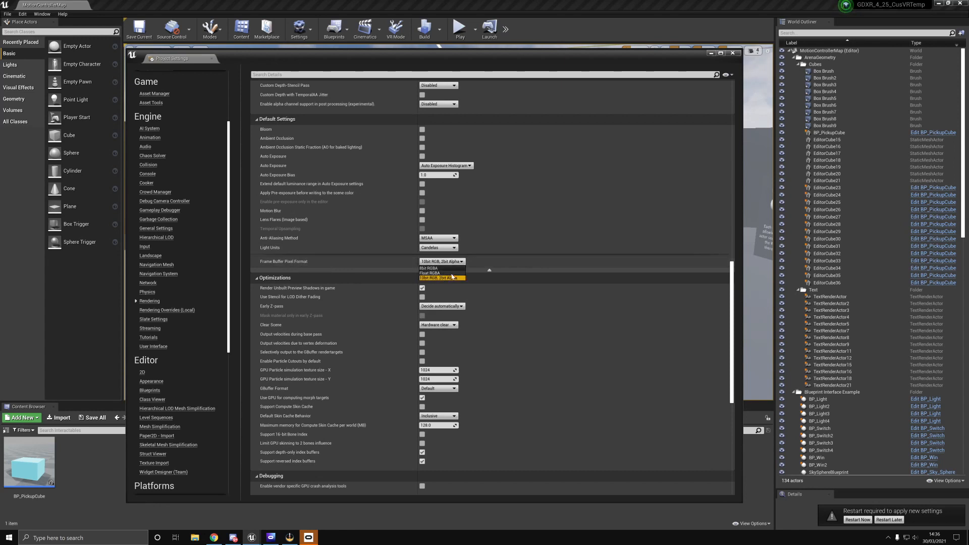
click(429, 269)
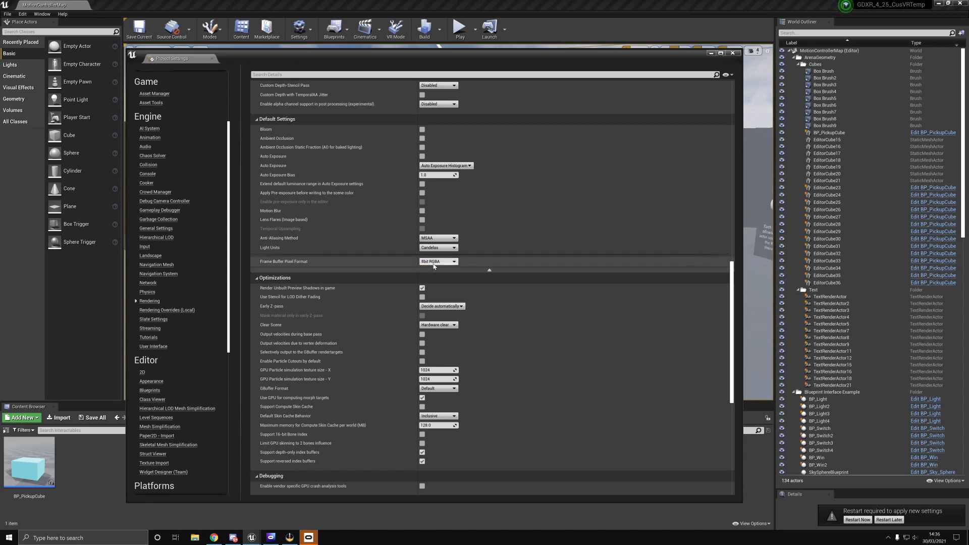
scroll(down, 3)
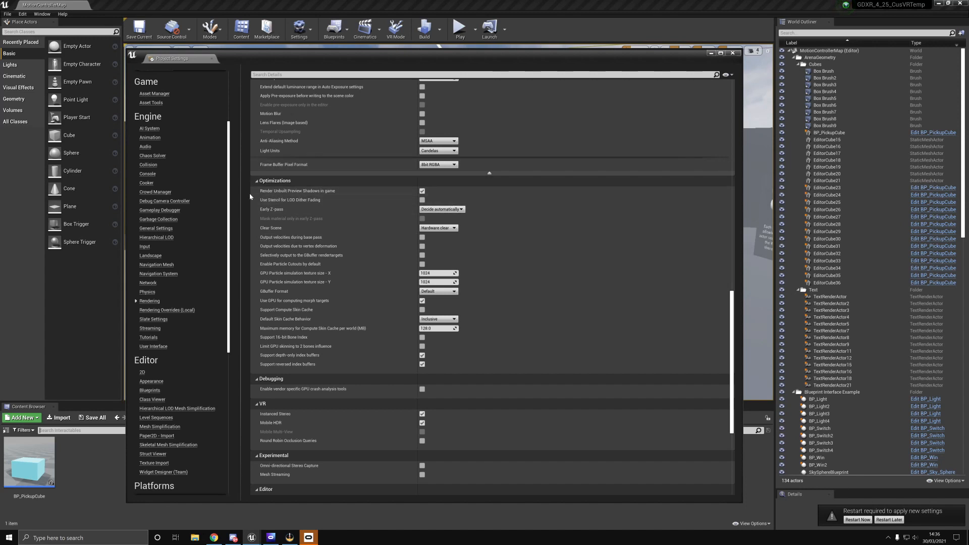
mouse_move(373, 195)
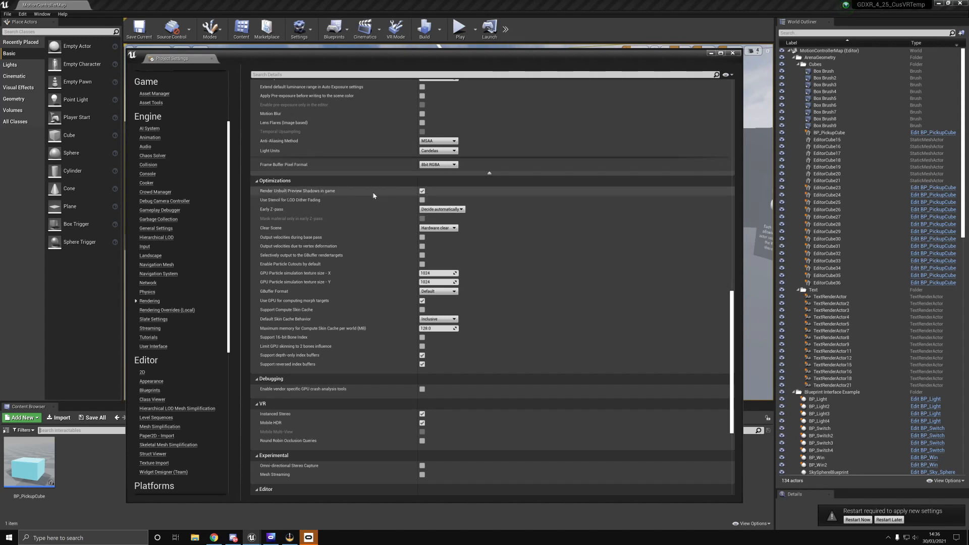
mouse_move(306, 195)
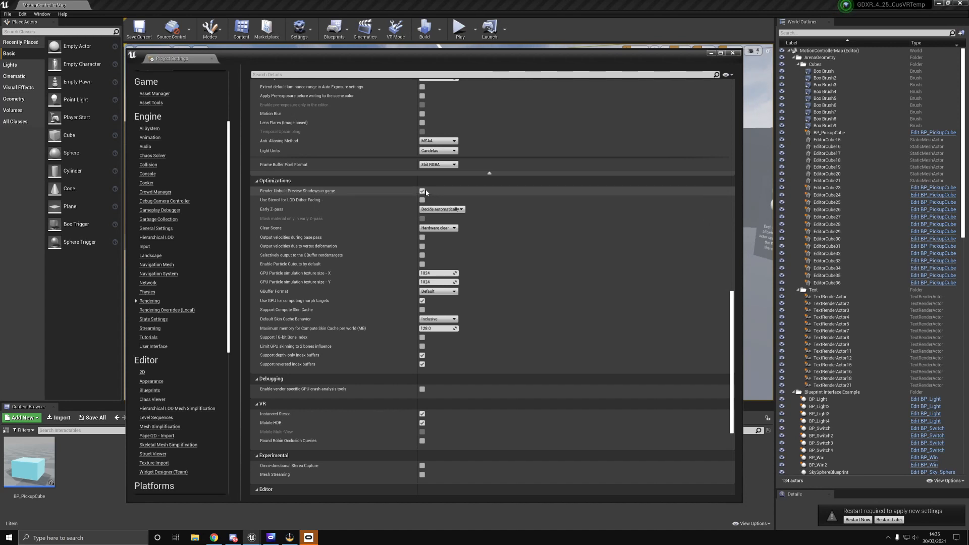
Disable unbuilt preview shadows in game, set Early Z-pass to None and force the GBuffer to 8 bits per channel
click(422, 191)
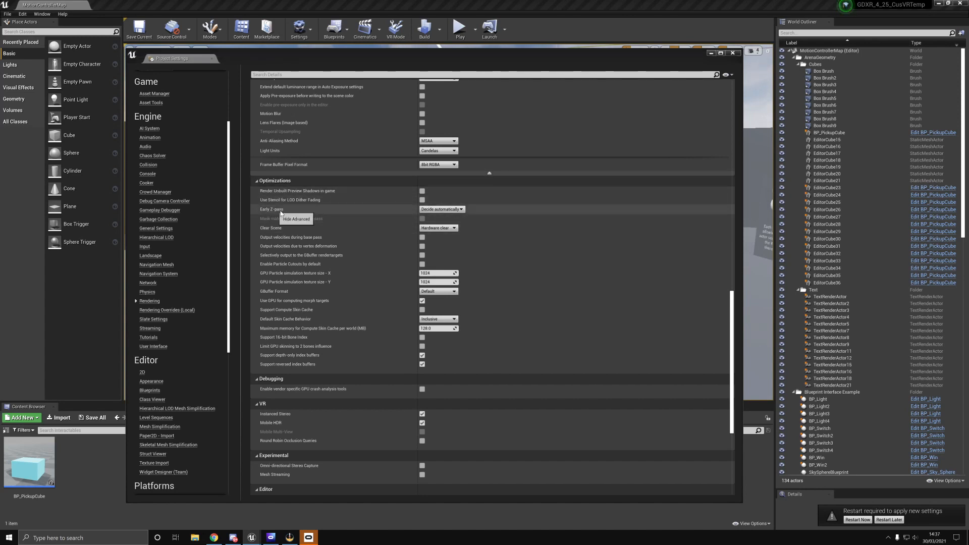
click(441, 209)
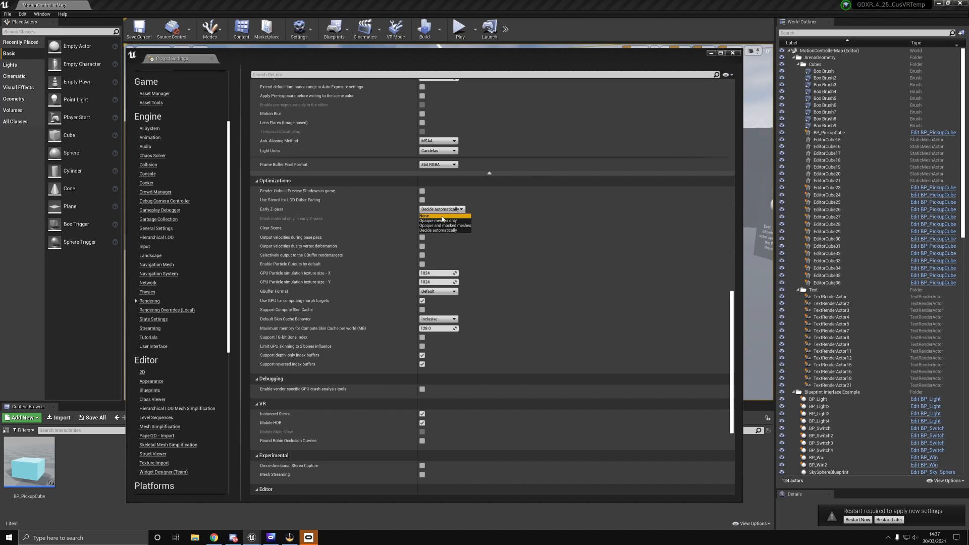
click(425, 216)
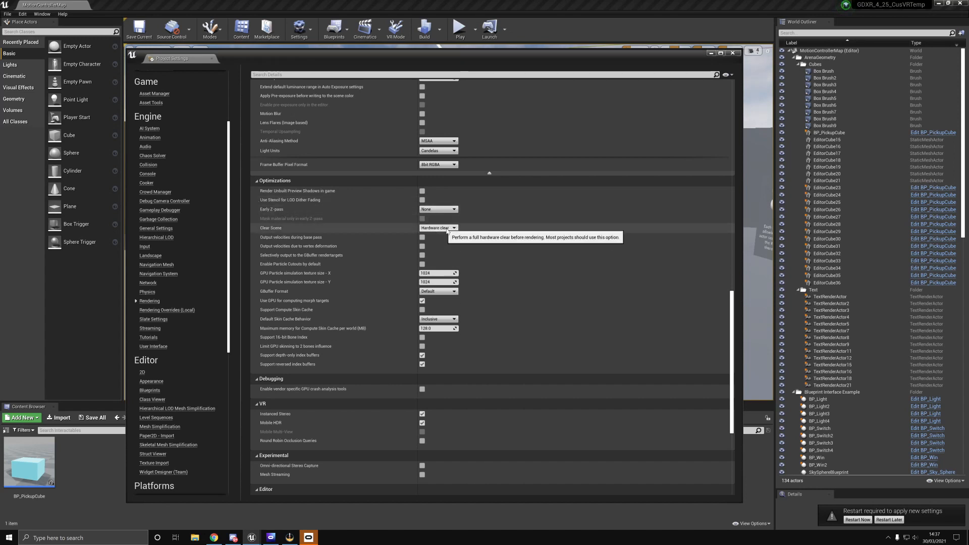
mouse_move(442, 240)
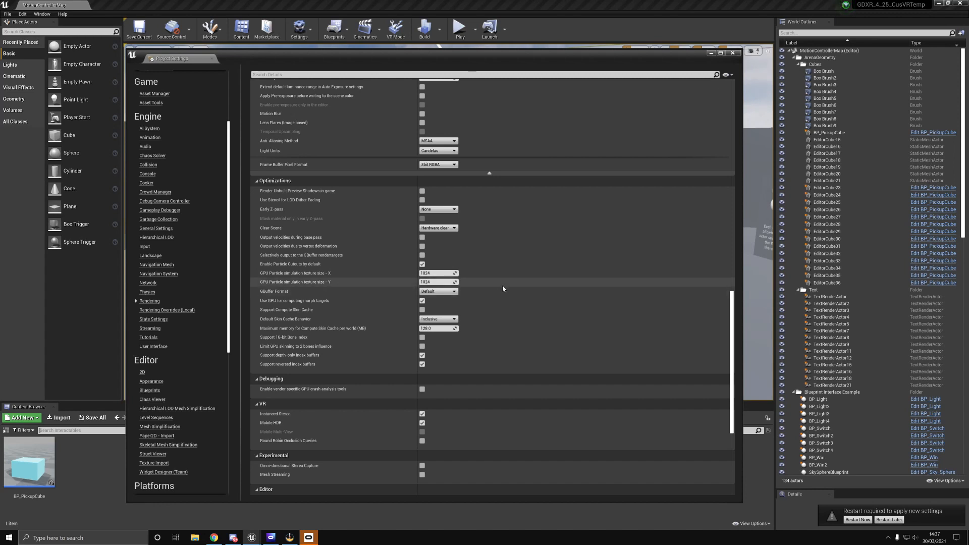
mouse_move(469, 315)
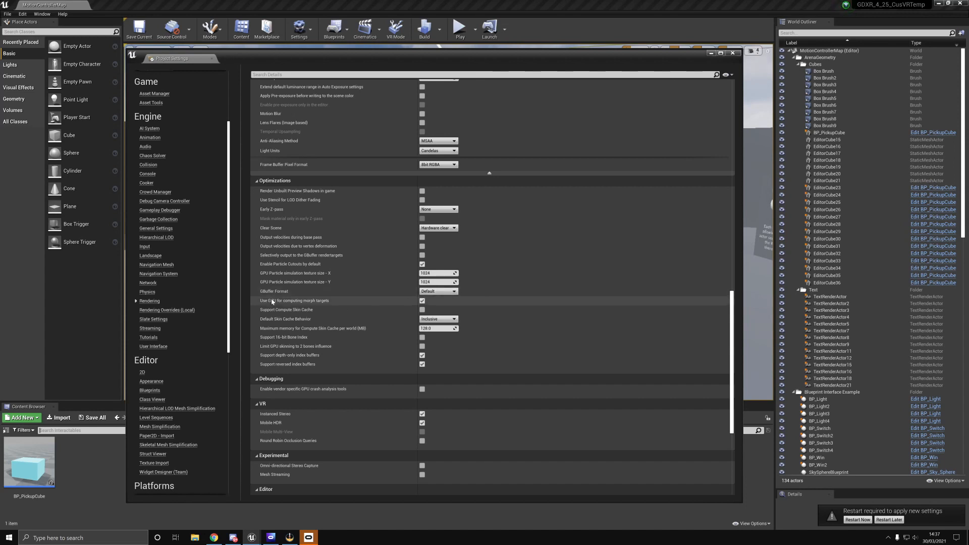
click(439, 291)
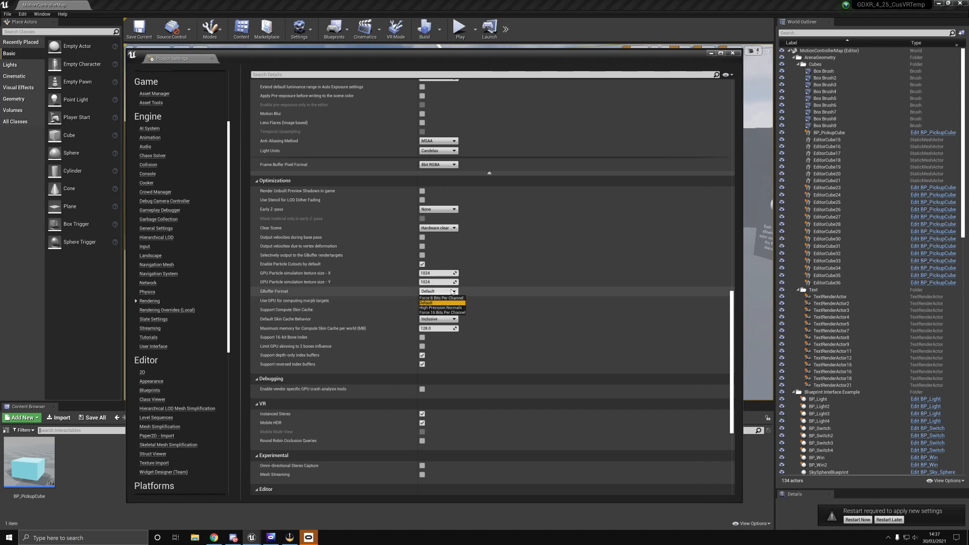
mouse_move(440, 303)
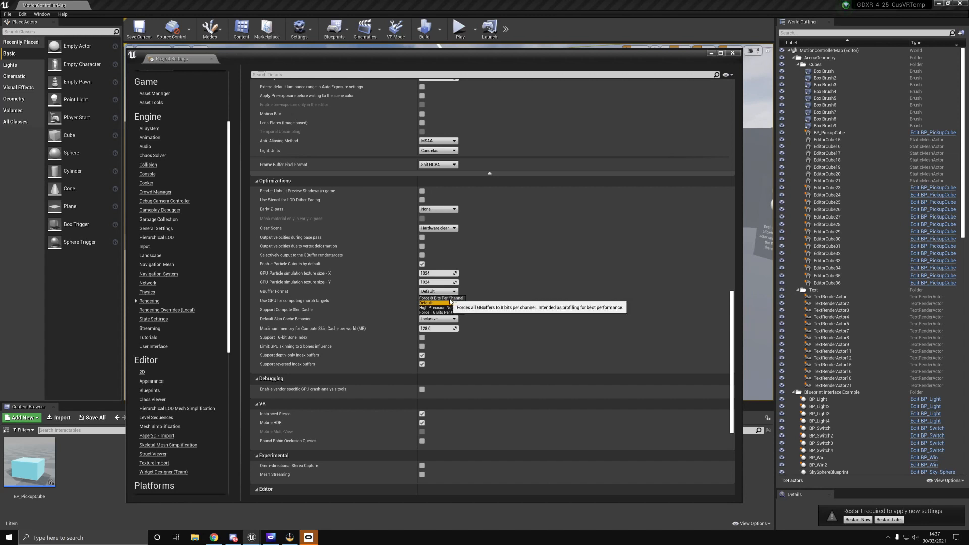
click(436, 298)
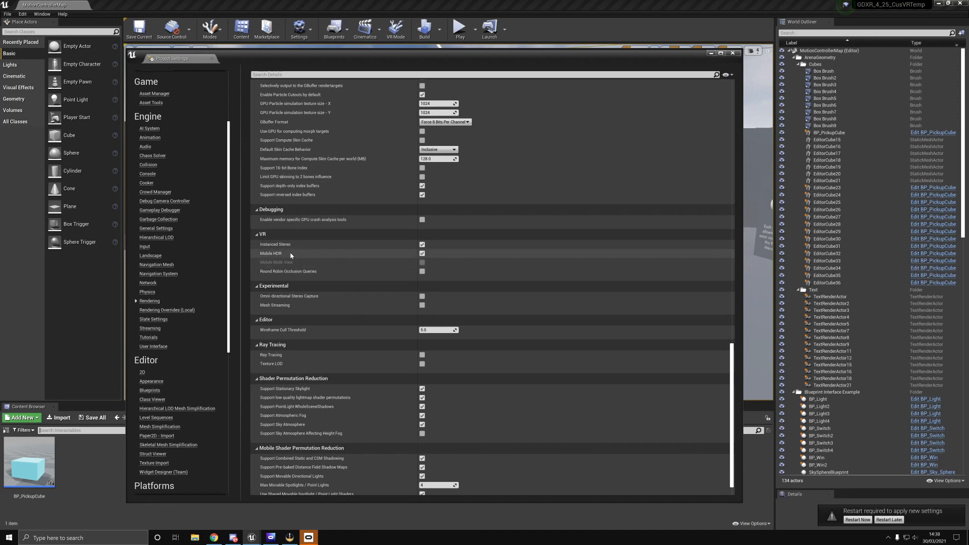
mouse_move(423, 253)
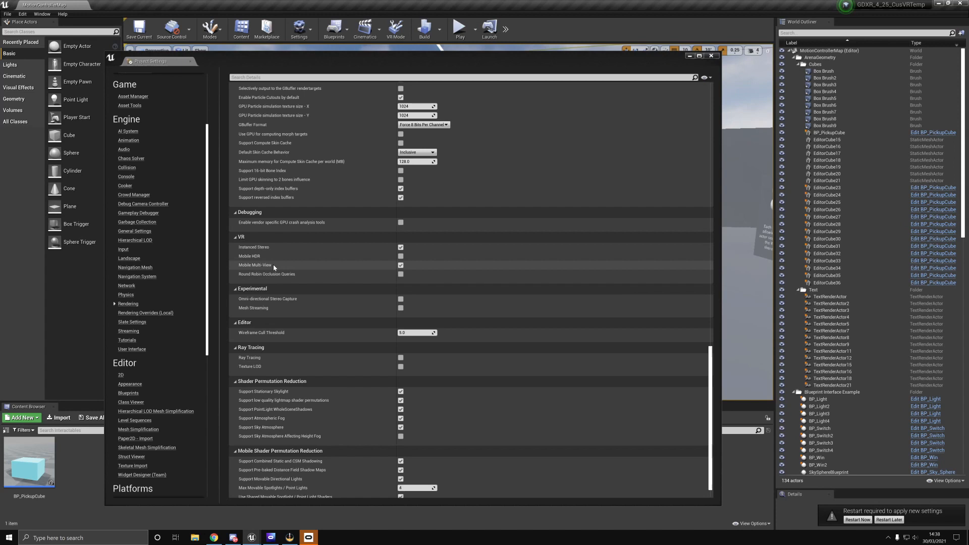
mouse_move(252, 272)
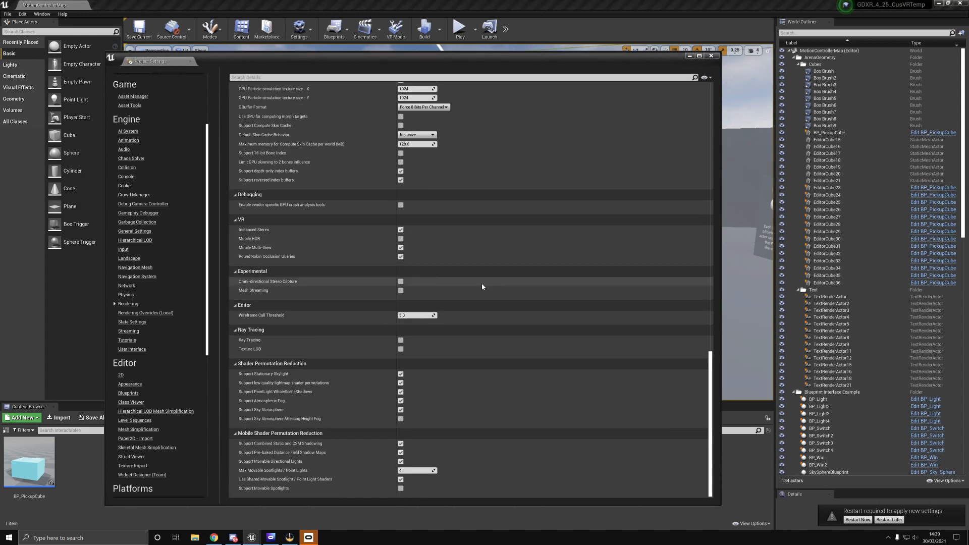
mouse_move(266, 255)
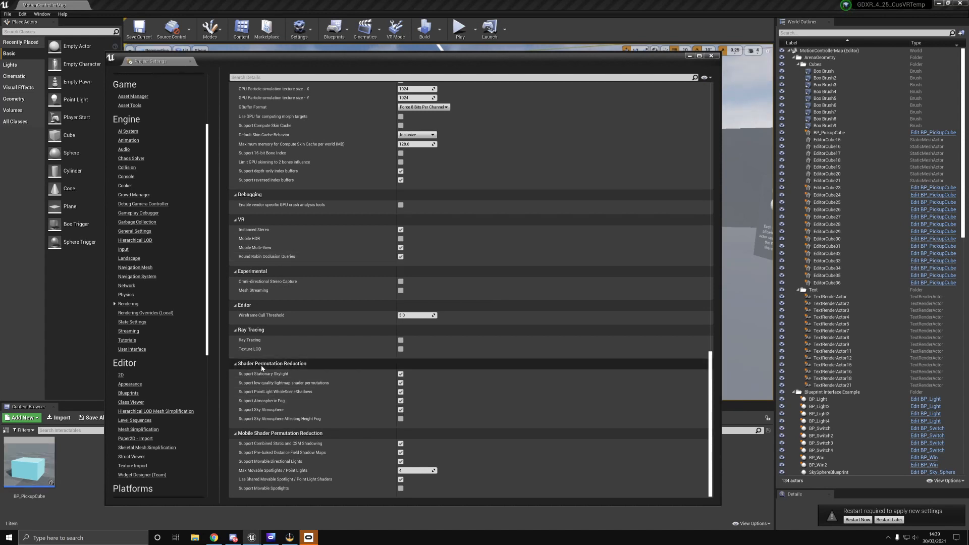
mouse_move(289, 442)
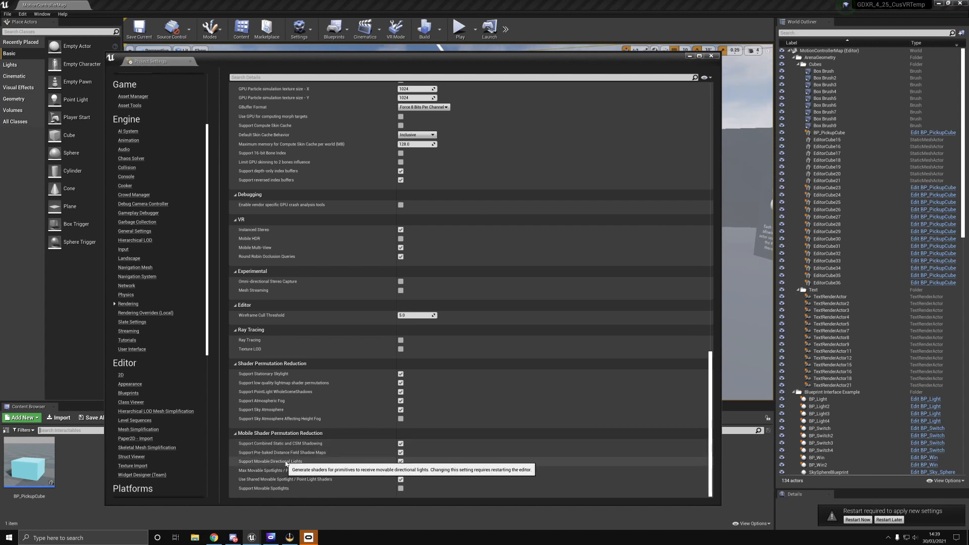
Drop support for pre-baked distance-field shadow maps under mobile shader permutation reduction
click(401, 462)
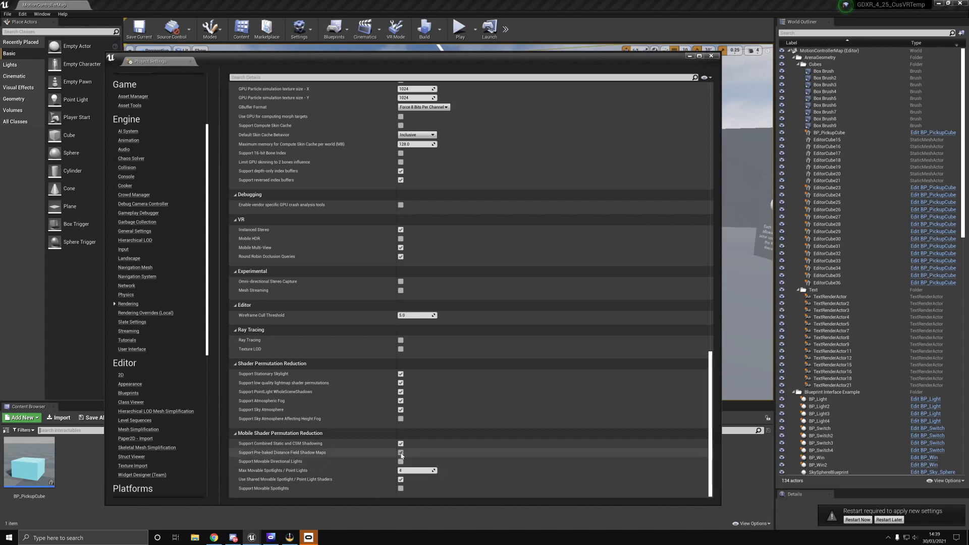
scroll(down, 3)
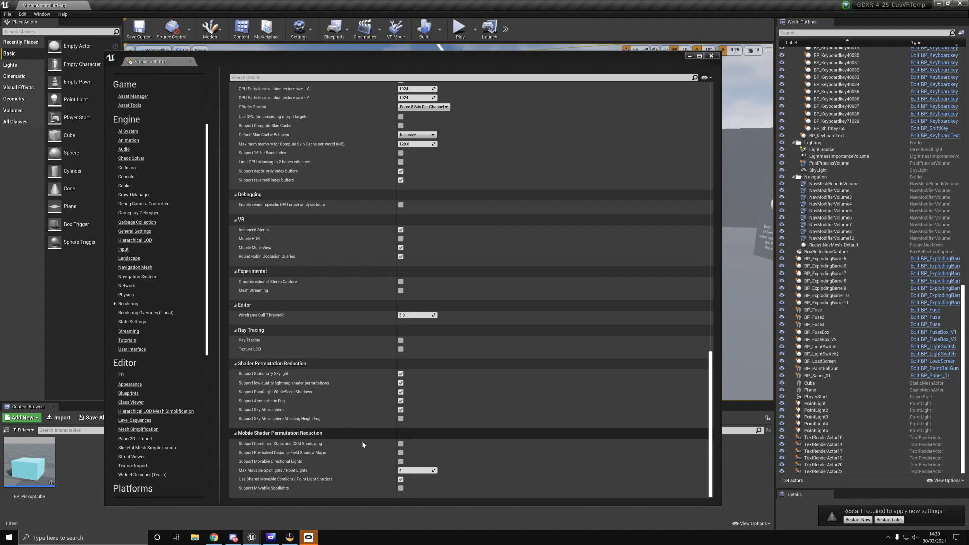
Turn off movable directional light support and set max movable spotlights / point lights to 0
click(821, 149)
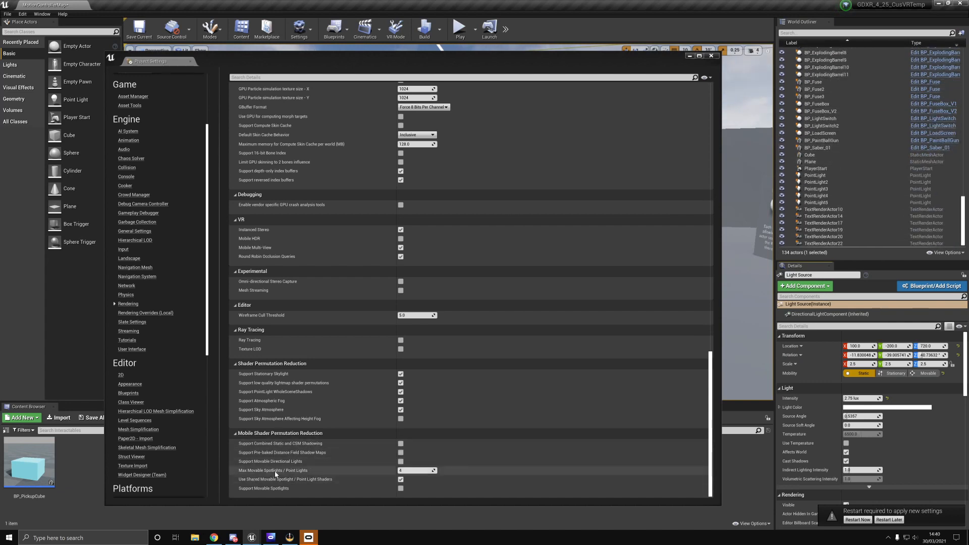
click(434, 470)
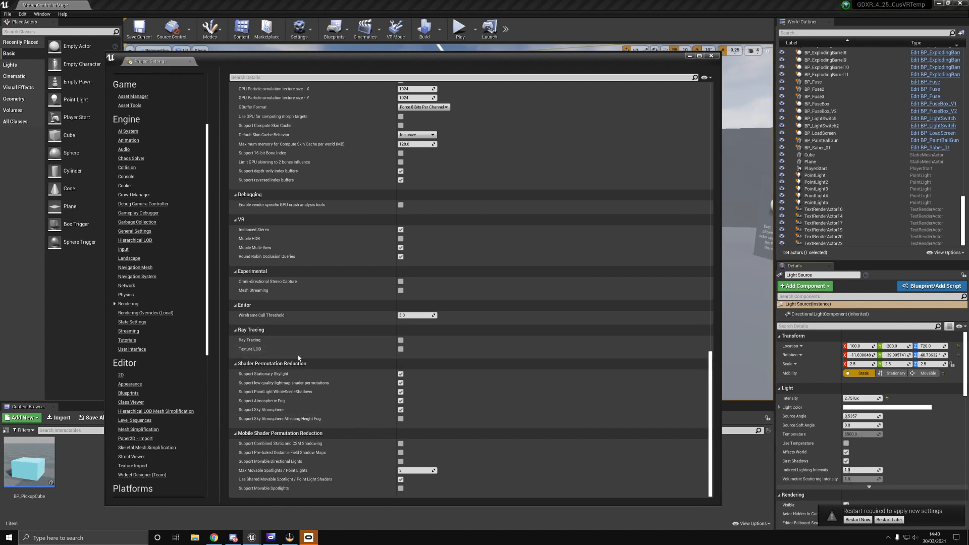
scroll(down, 3)
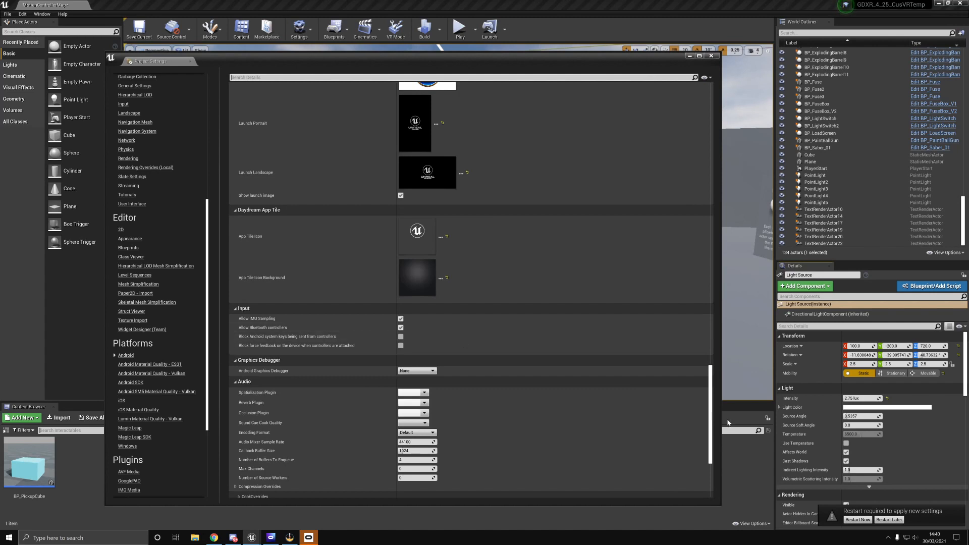
Review the Android build options and keep Remove Oculus Signature Files checked for distribution APKs
click(125, 355)
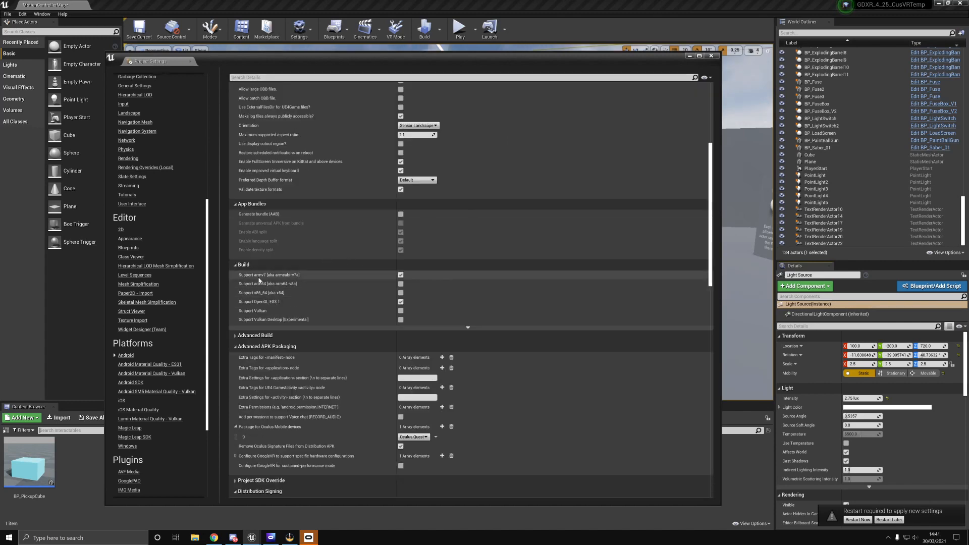
mouse_move(269, 275)
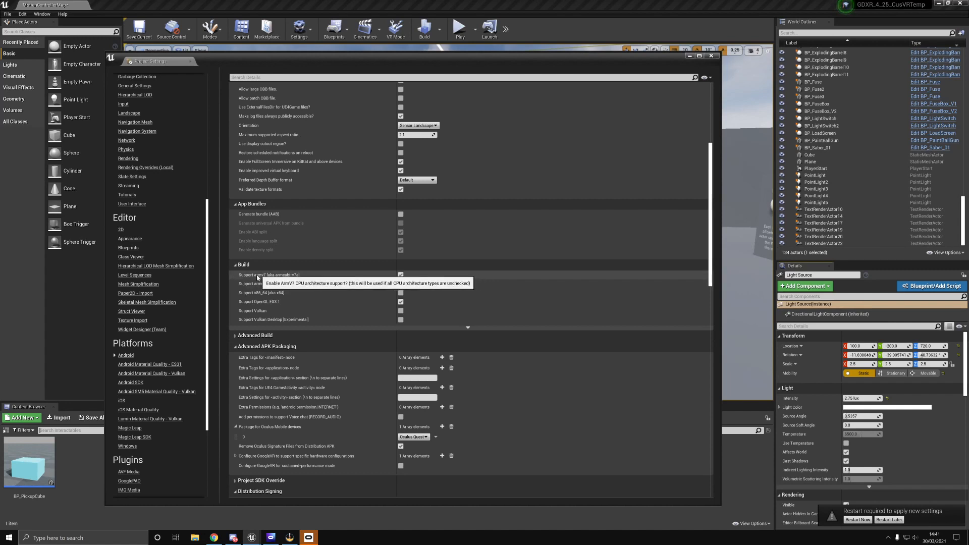
mouse_move(282, 284)
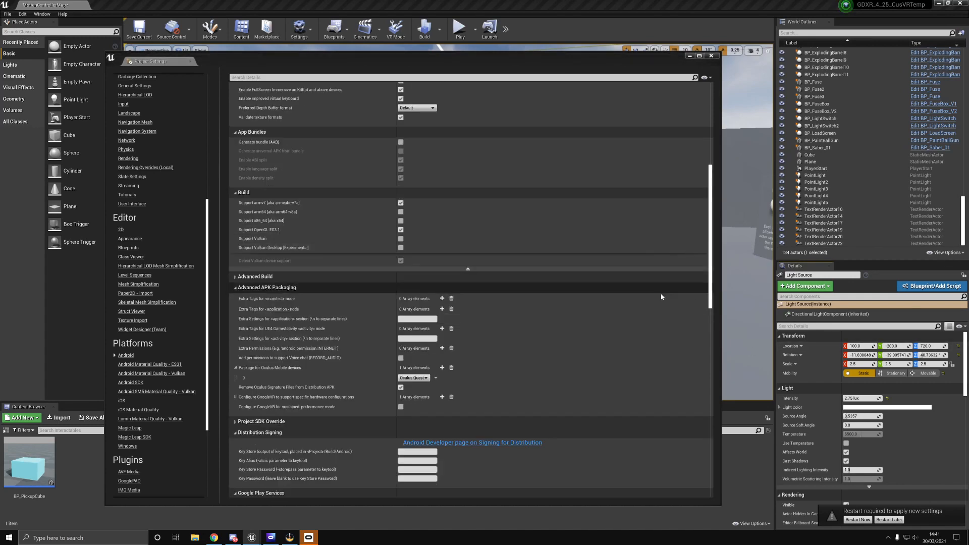
scroll(down, 3)
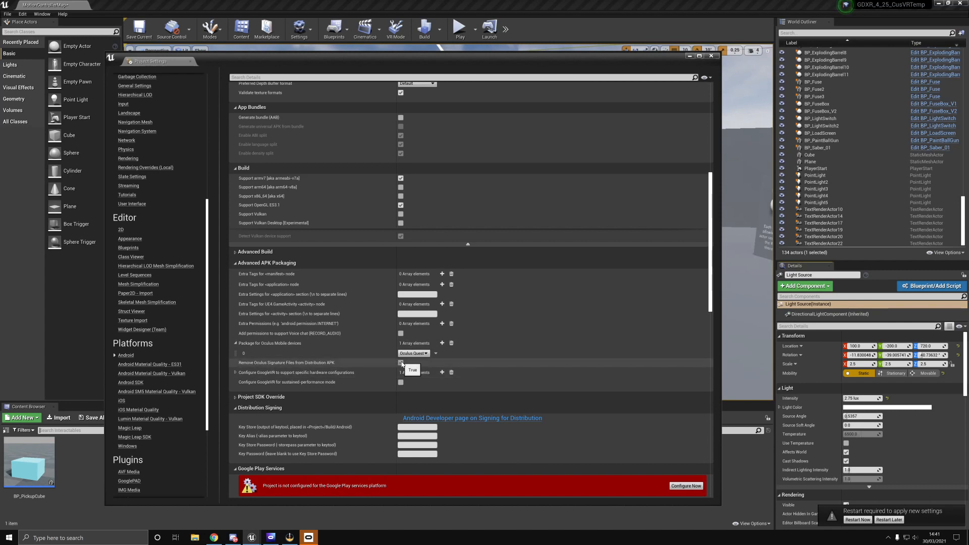
click(401, 363)
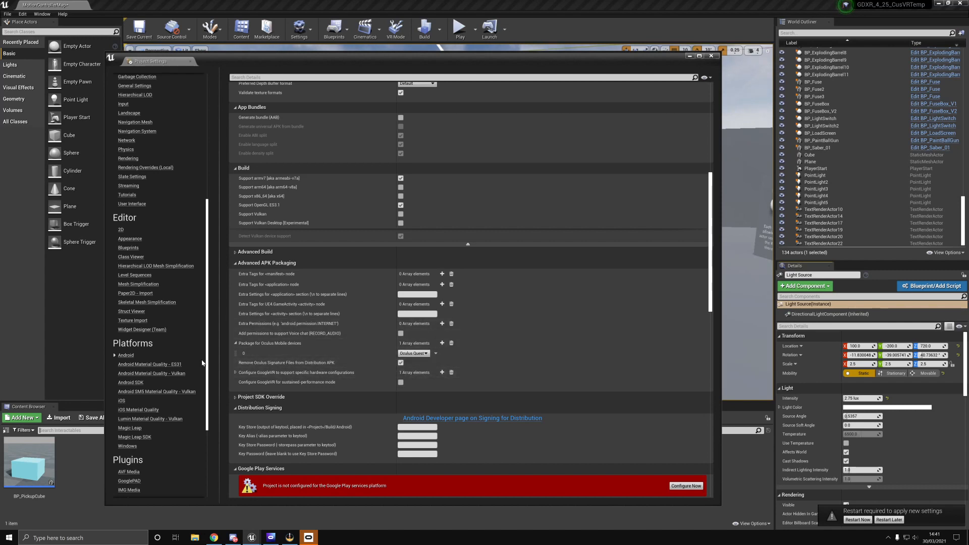
scroll(down, 3)
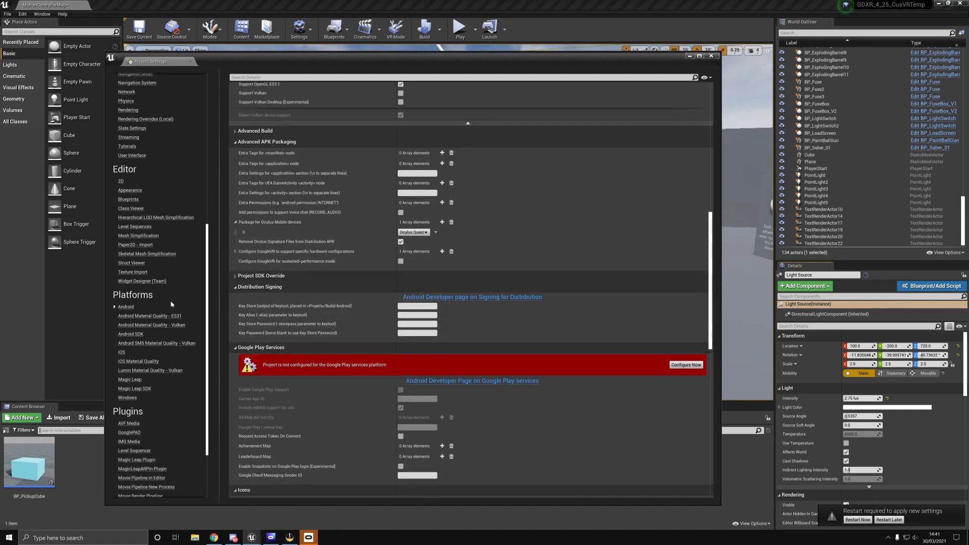
scroll(down, 3)
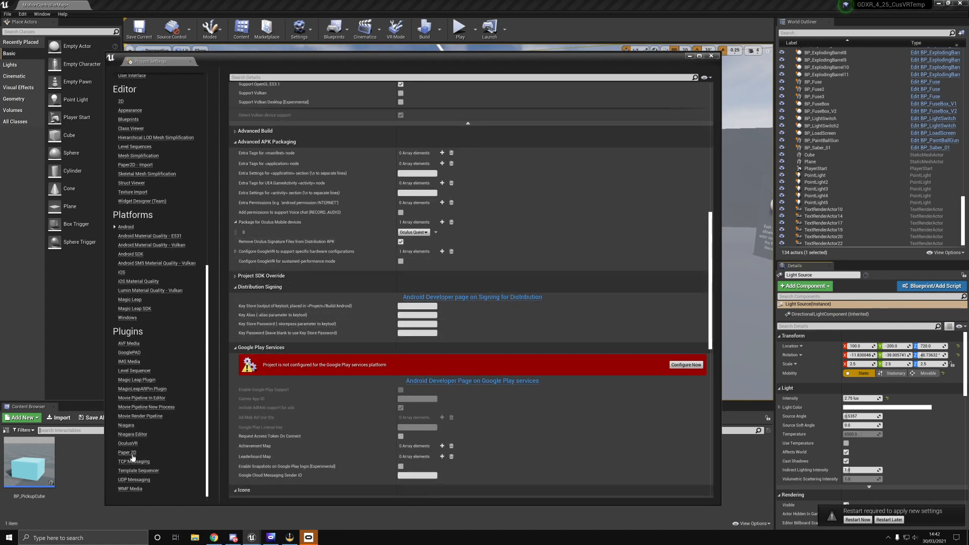
Bring up the OculusVR plugin page, review the Oculus Performance Window recommendations and close it
click(128, 443)
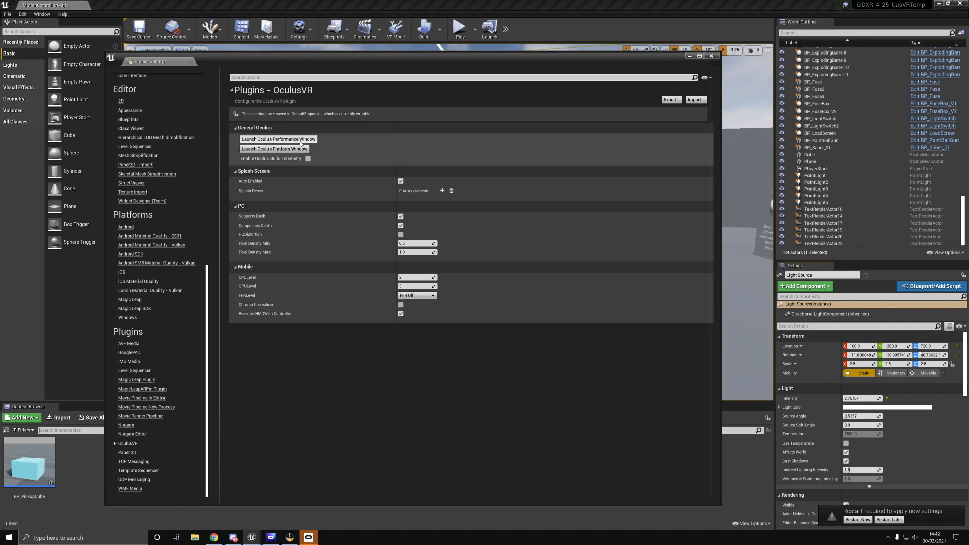
click(278, 138)
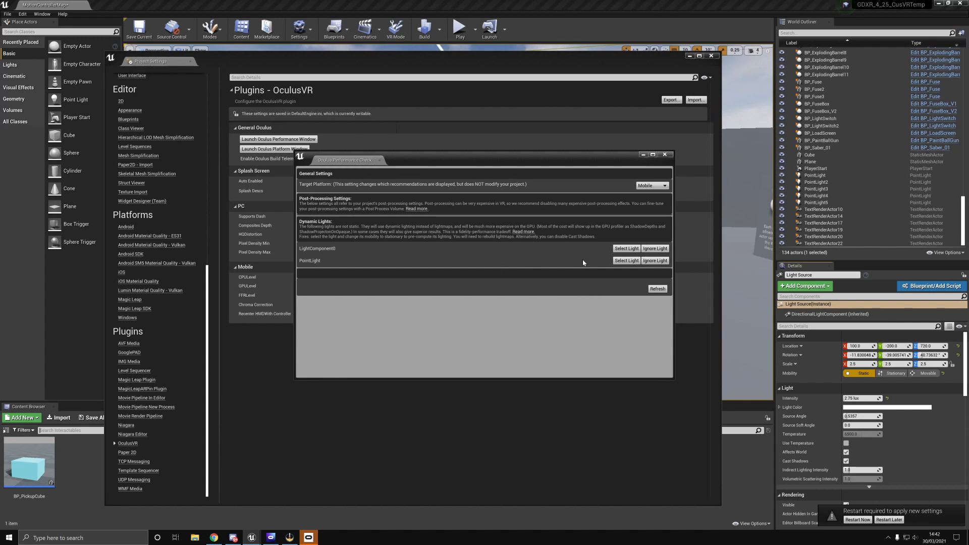
mouse_move(645, 235)
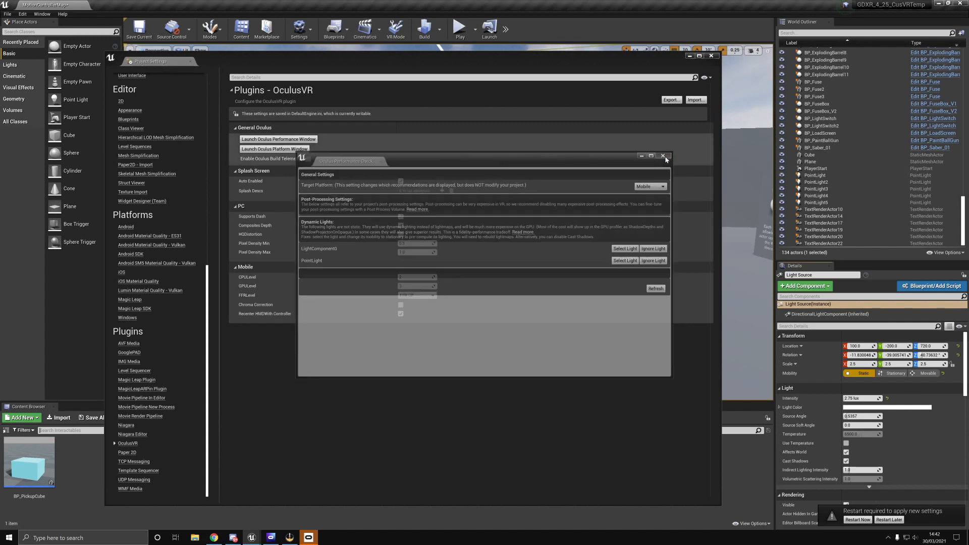
click(665, 156)
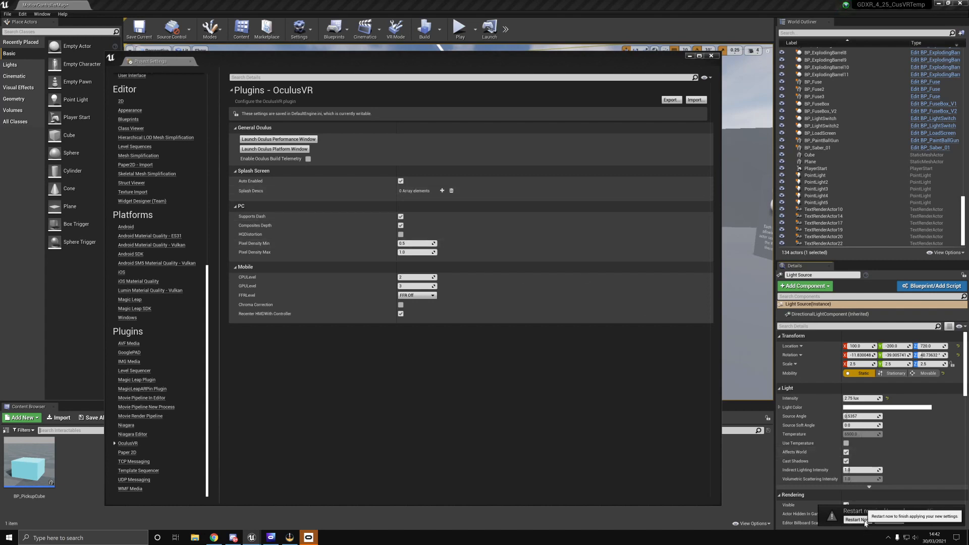
Restart the editor without saving the level so the new settings take effect
click(857, 519)
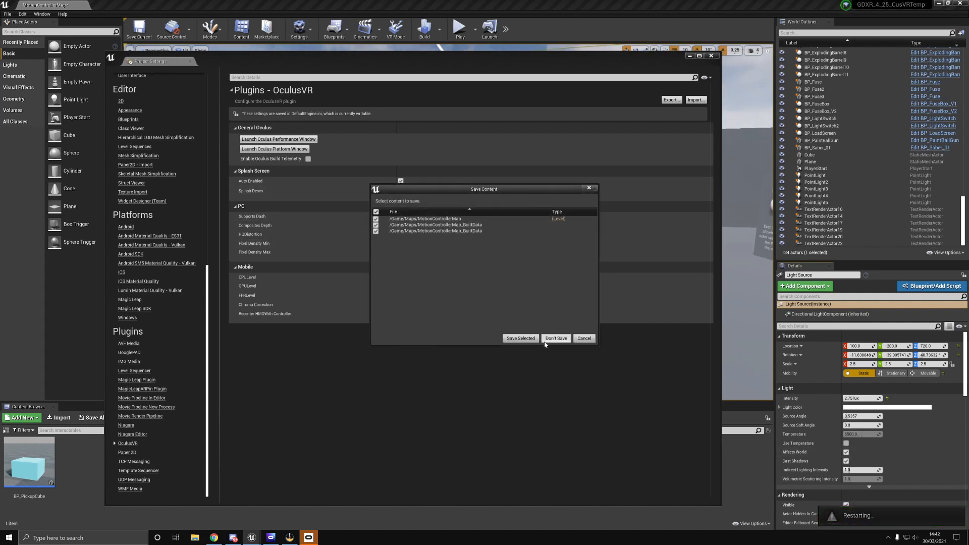
click(555, 338)
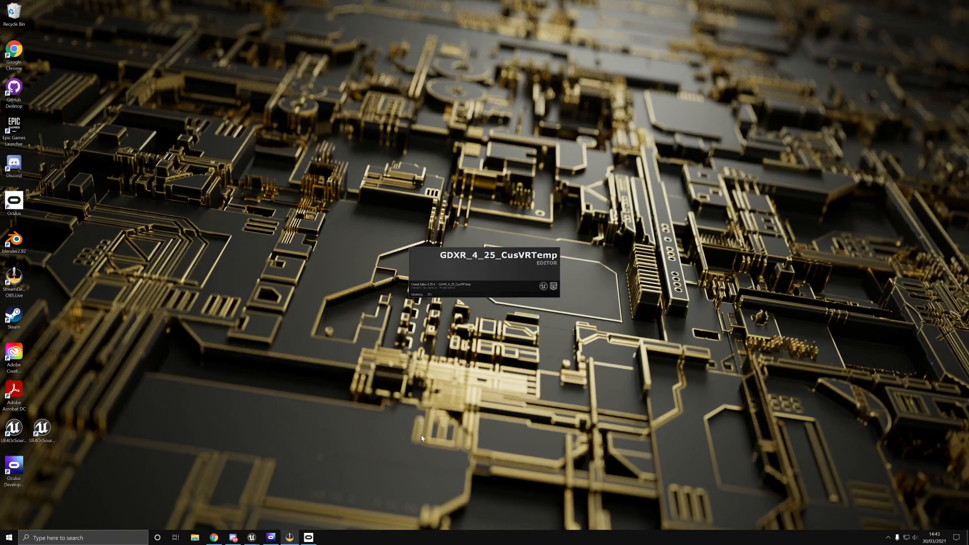
mouse_move(465, 282)
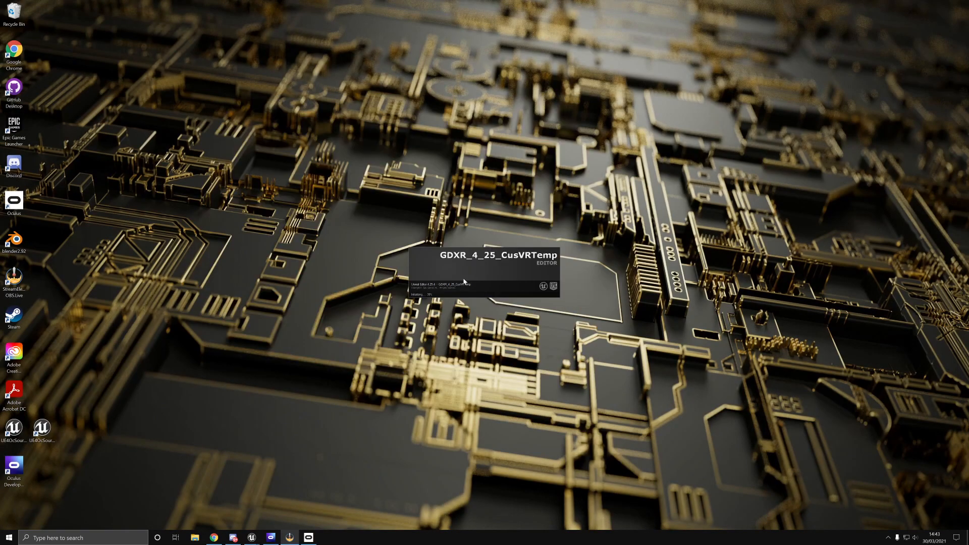
mouse_move(544, 434)
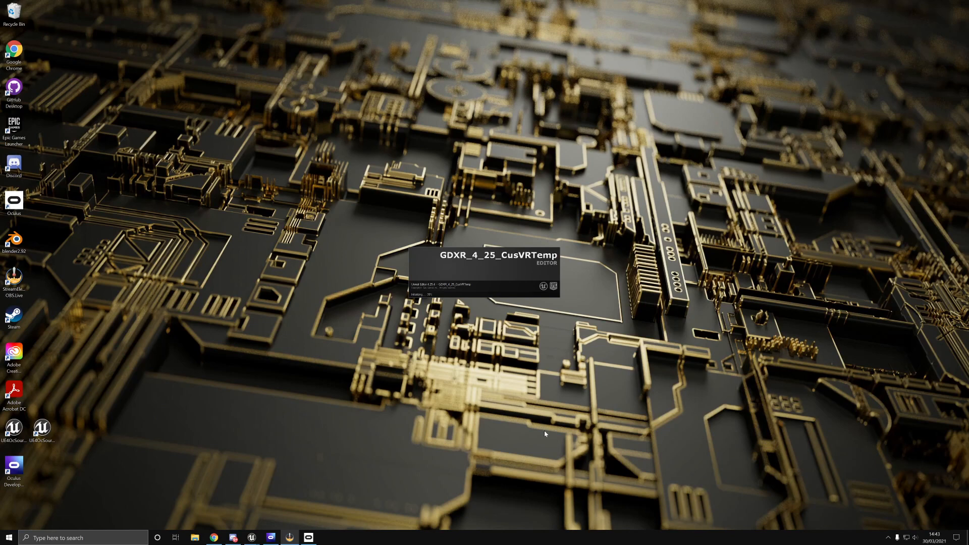
mouse_move(739, 393)
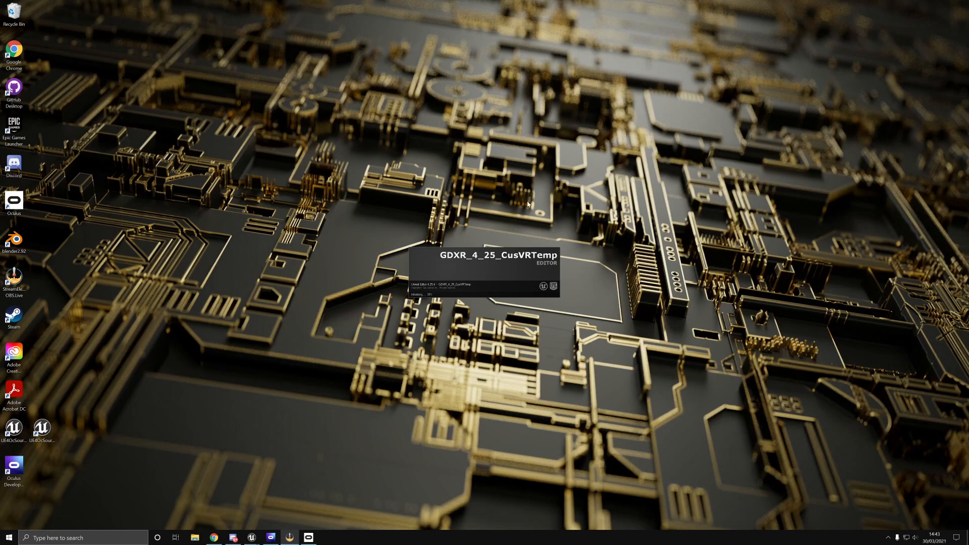
mouse_move(626, 370)
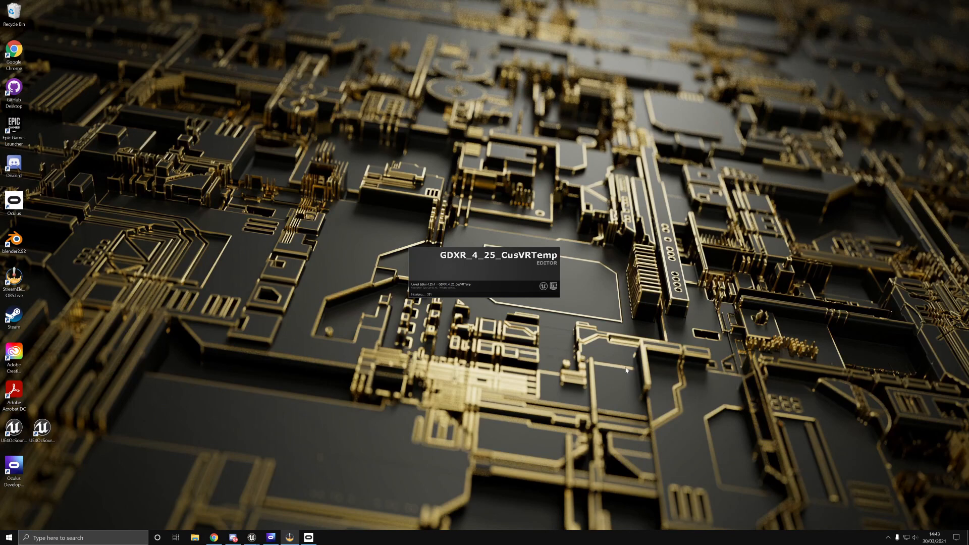
mouse_move(567, 329)
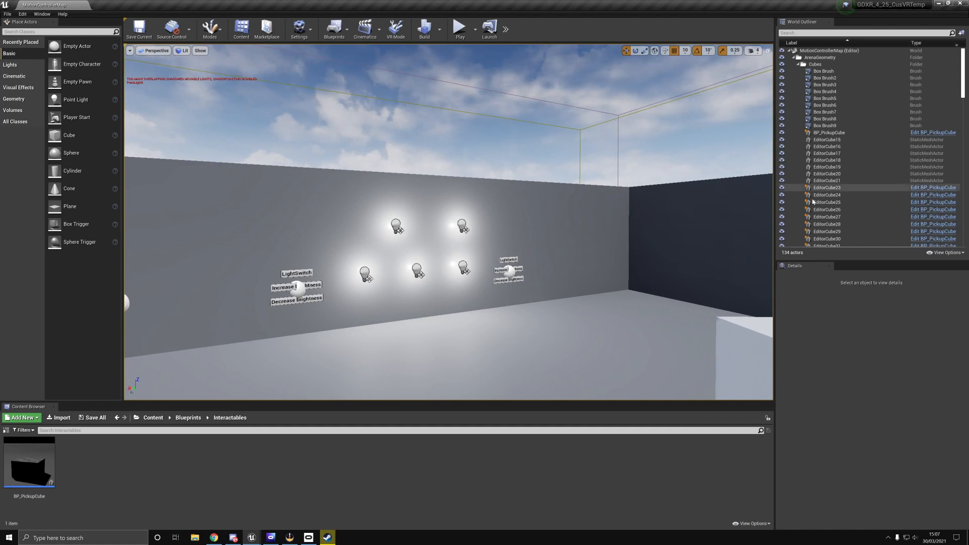
text(poin)
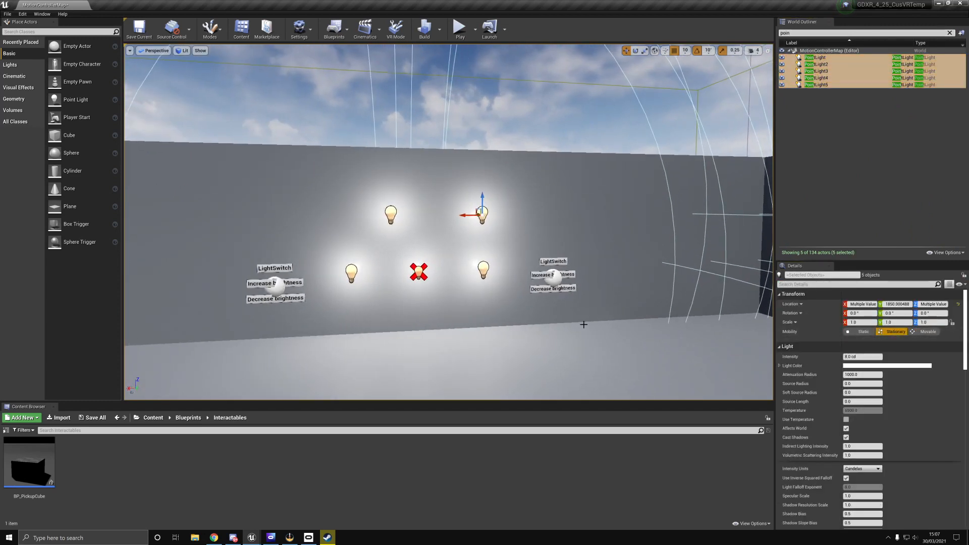
click(862, 374)
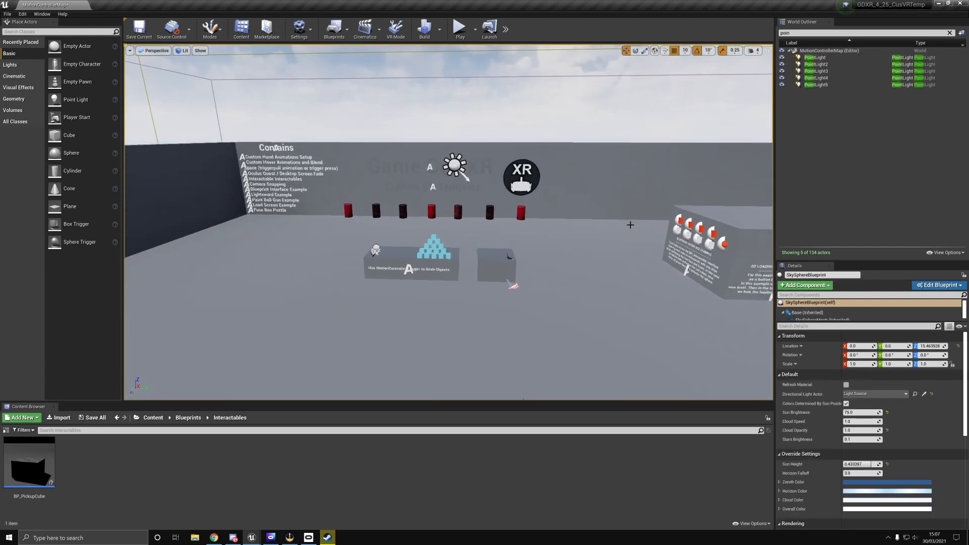
click(455, 167)
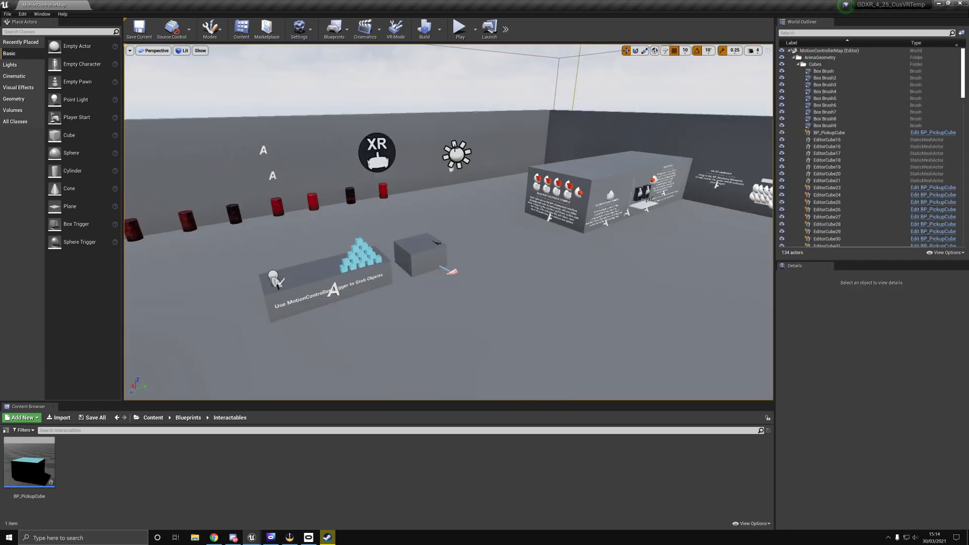
Start a lighting build from the toolbar for the arena
click(424, 27)
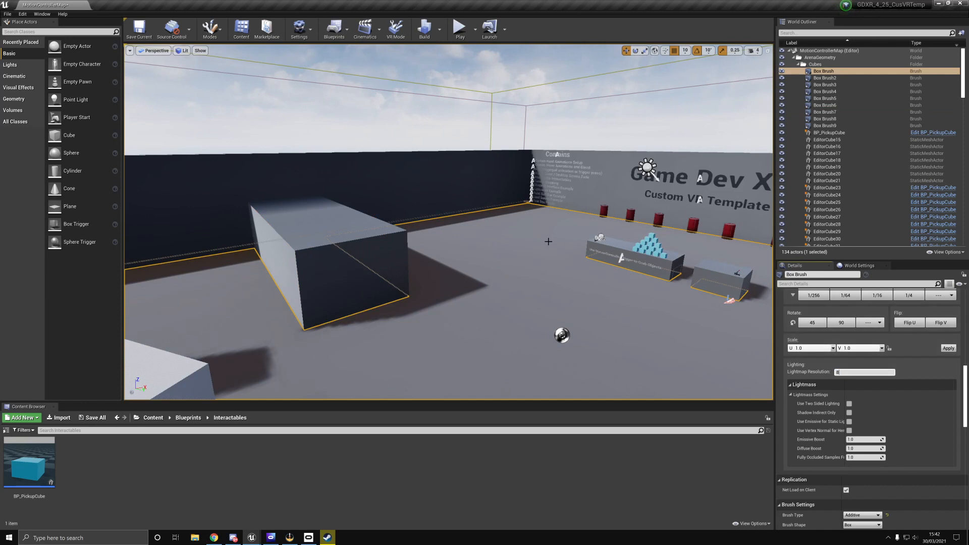
Run the lighting build twice and wait for the Build Status dialog to finish
click(424, 28)
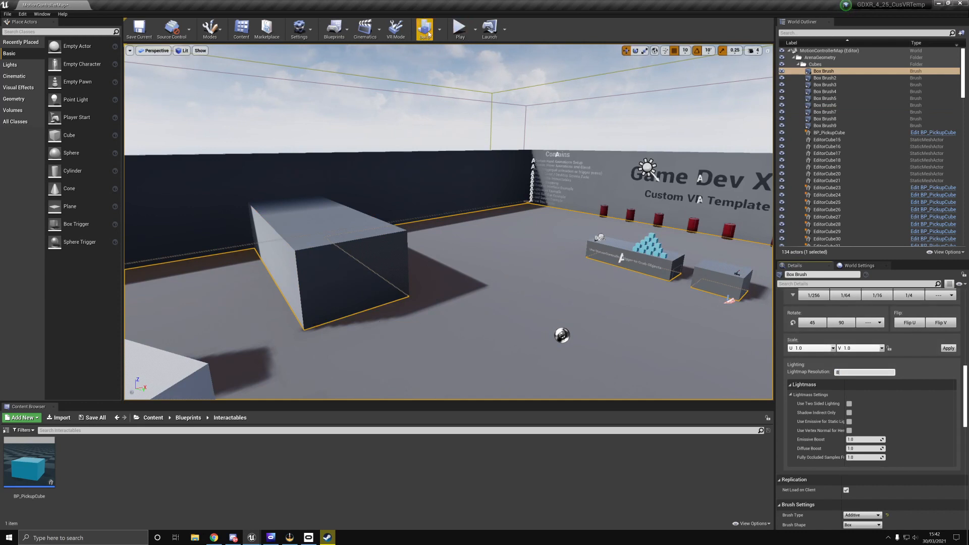
click(824, 105)
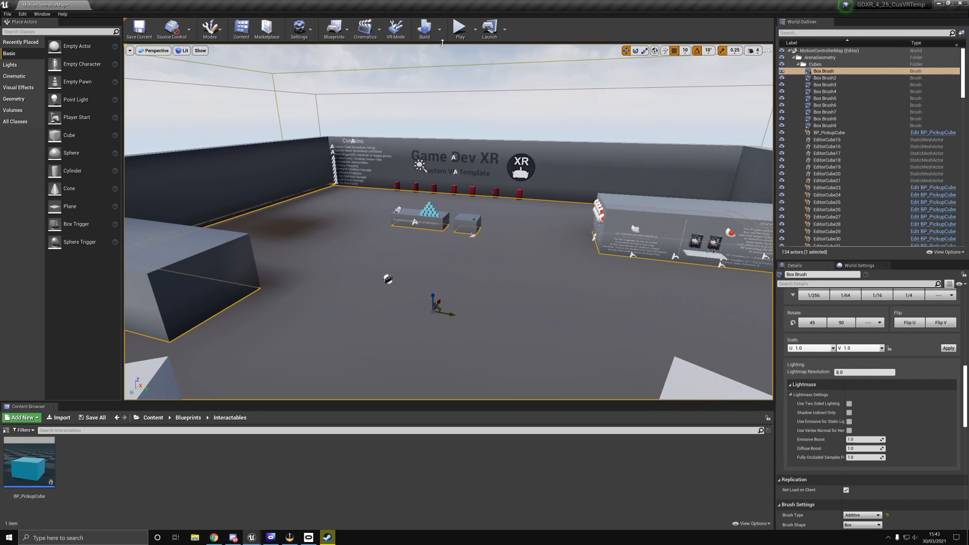
click(424, 26)
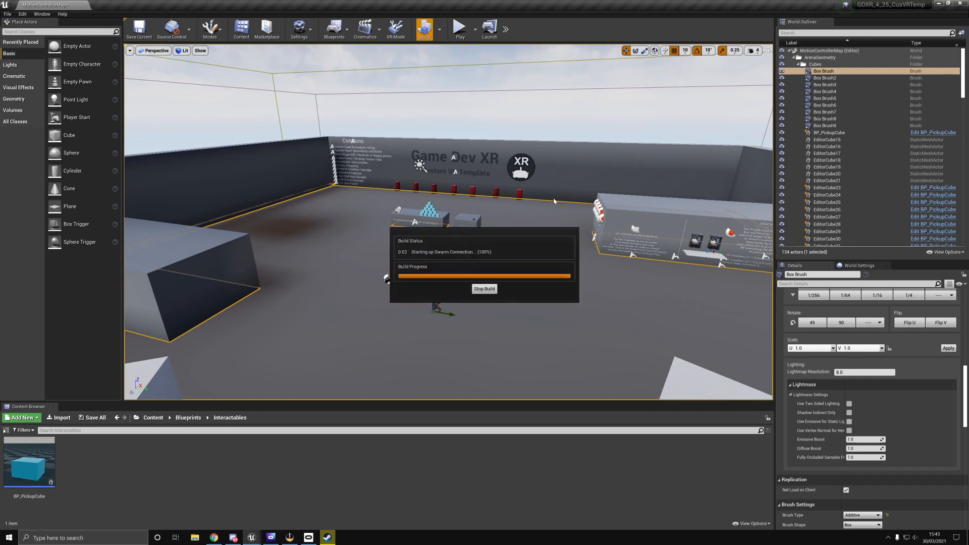
click(483, 289)
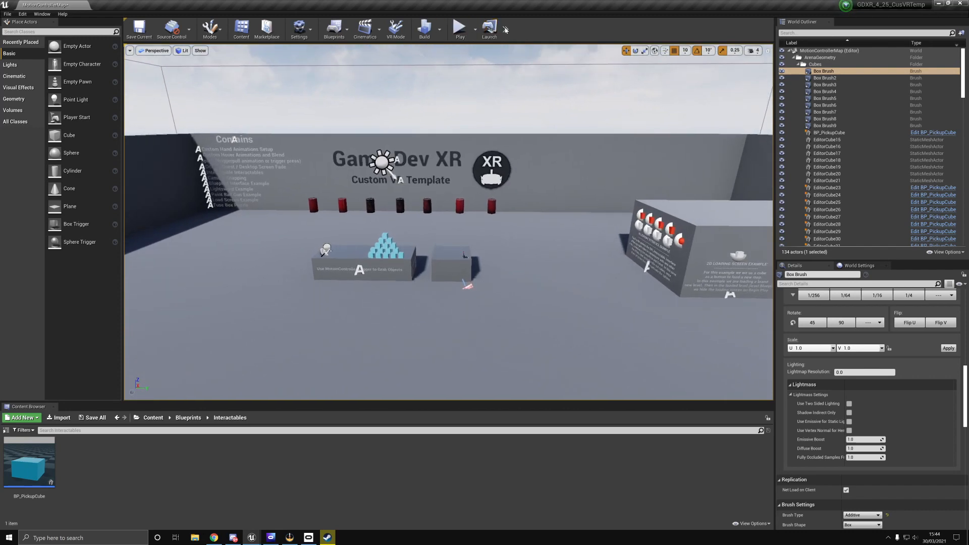
Launch the project on the Quest_2 Android profile from the Launch dropdown
click(504, 29)
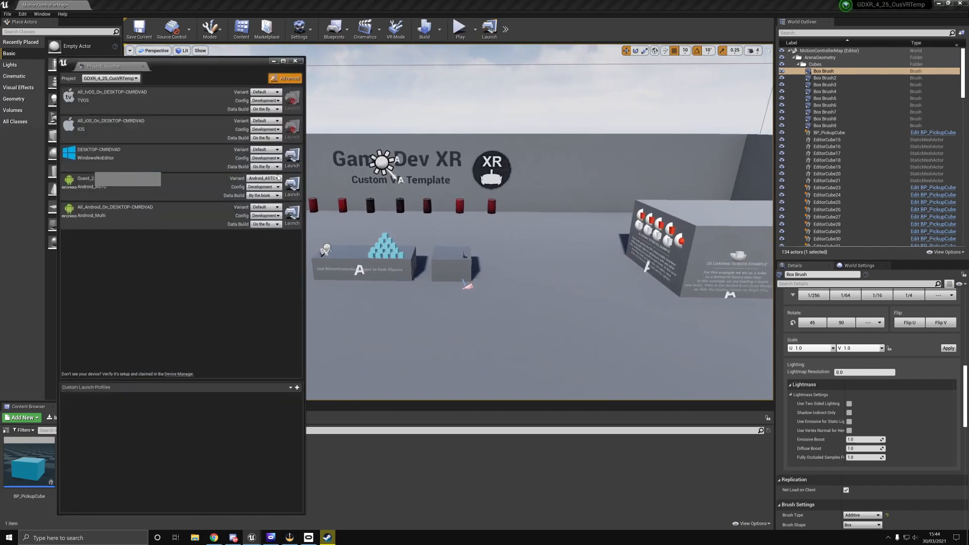
click(292, 184)
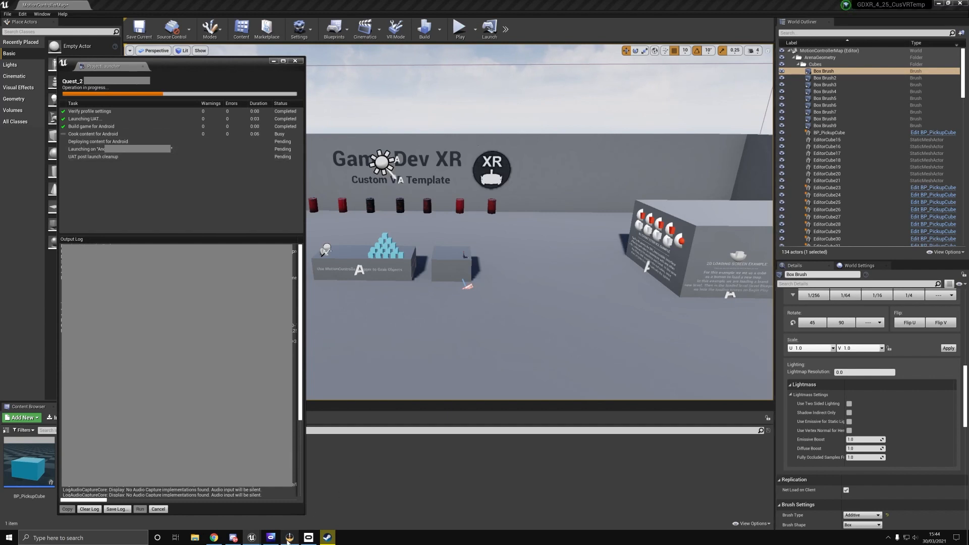
Bring up Oculus Developer Hub to watch the Quest 2's CPU, GPU and frame-rate readout
click(289, 537)
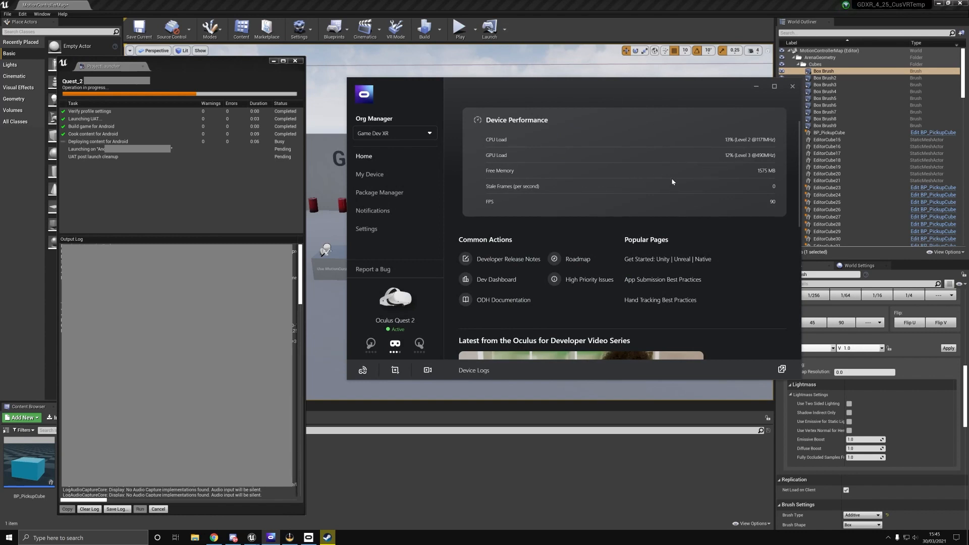
mouse_move(744, 183)
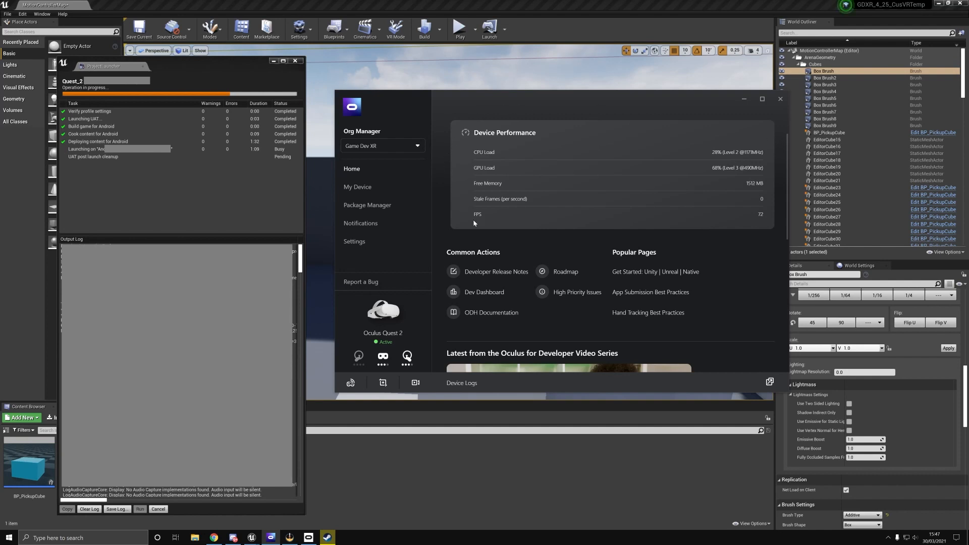
mouse_move(712, 143)
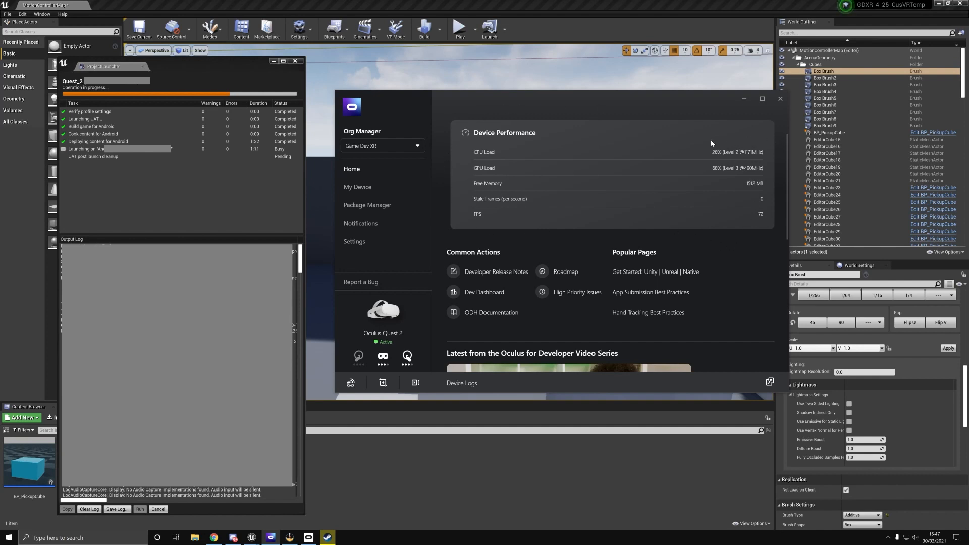
mouse_move(699, 174)
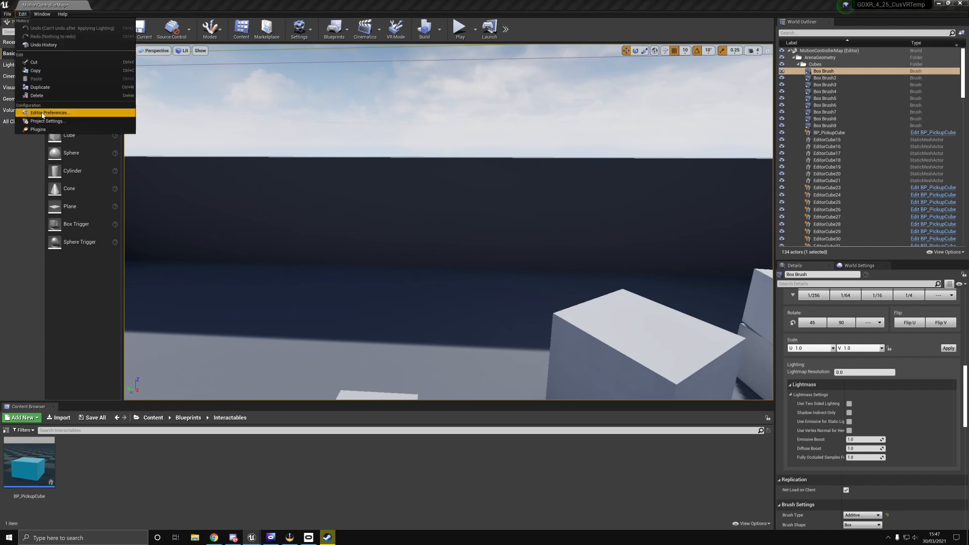
In Project Settings > Rendering, choose 4x MSAA for Mobile MSAA and return to the level editor
click(47, 120)
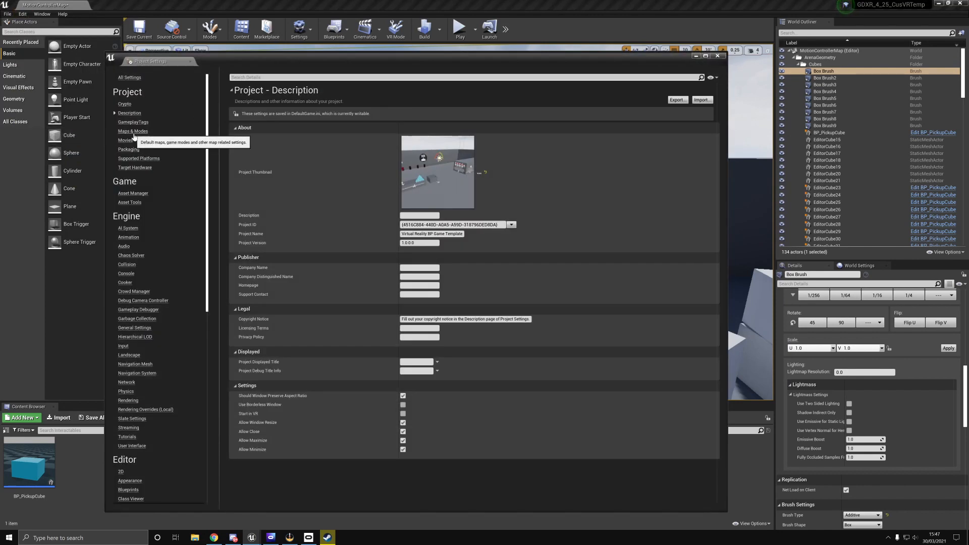
click(133, 131)
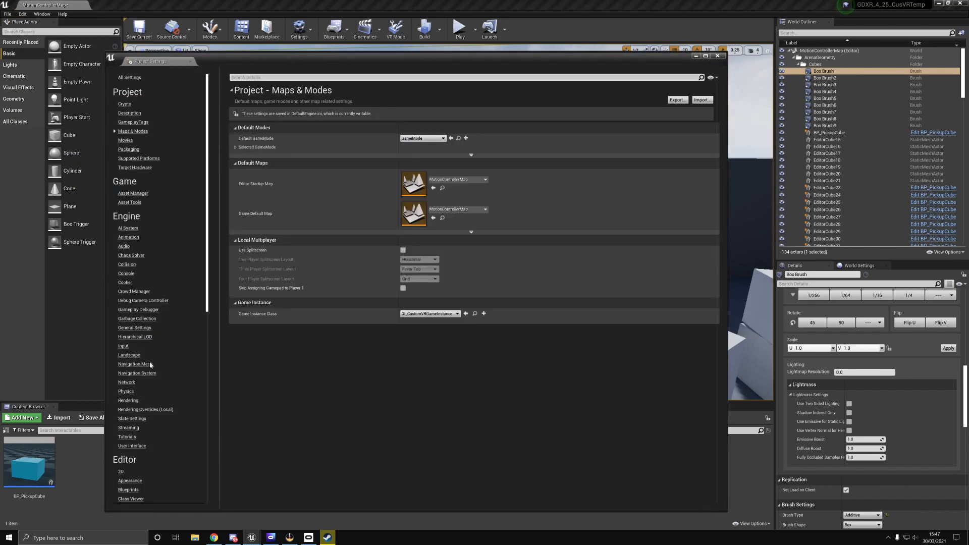
click(128, 400)
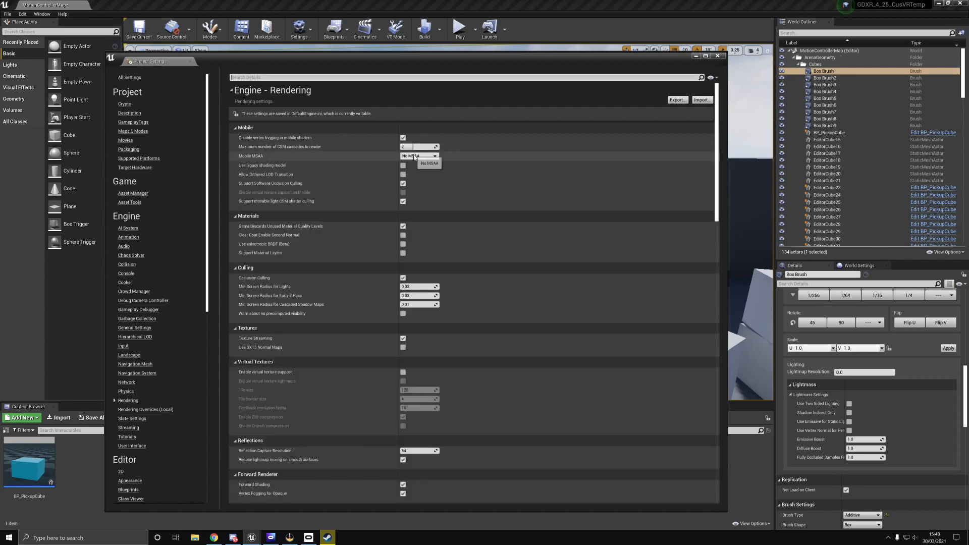
click(419, 155)
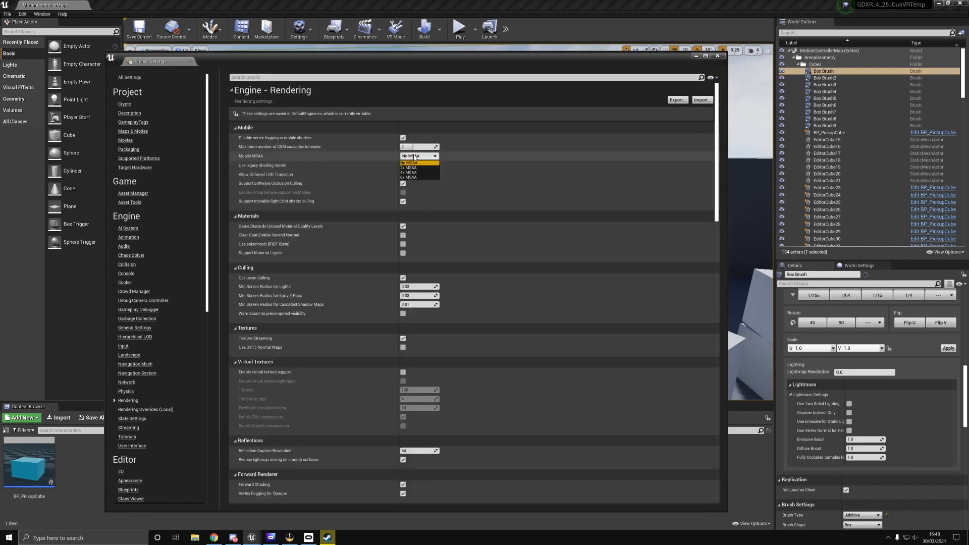
click(408, 172)
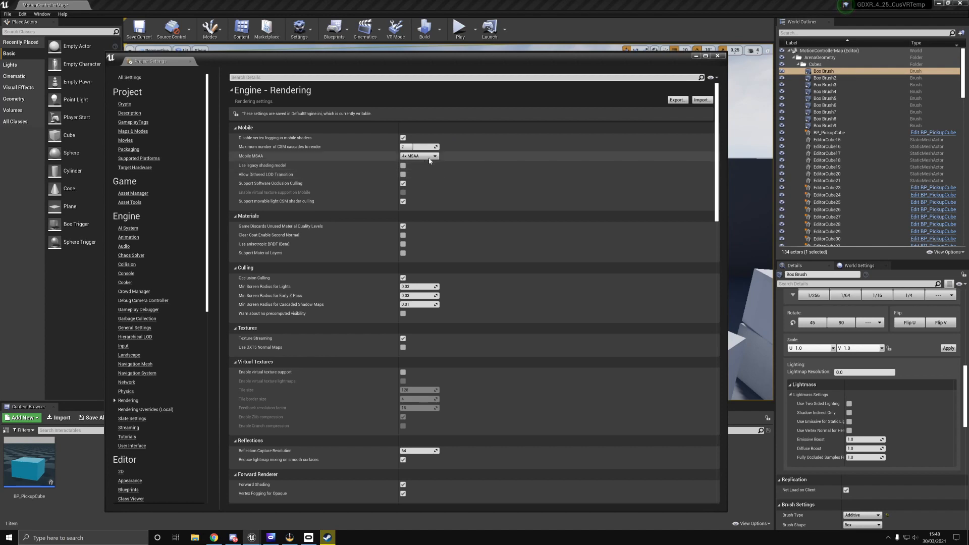
click(420, 155)
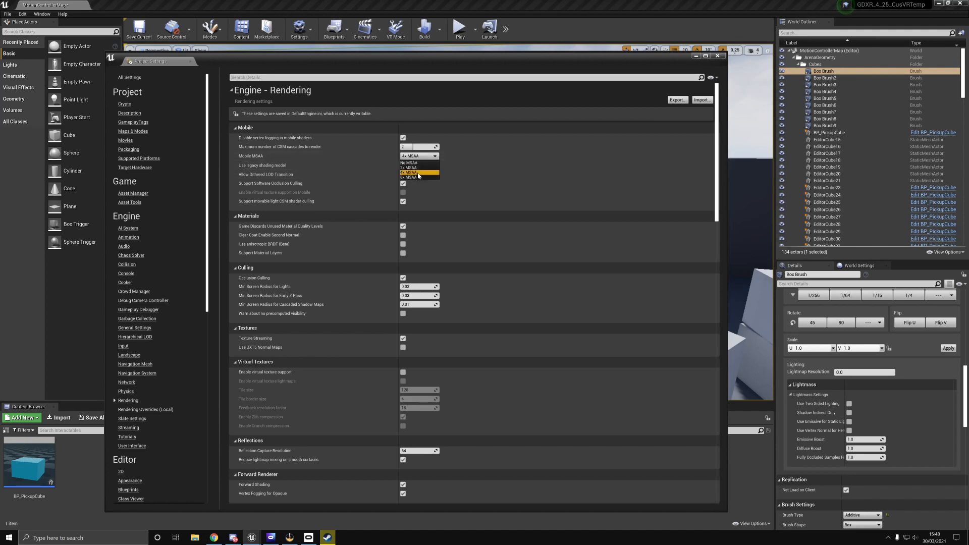
click(420, 174)
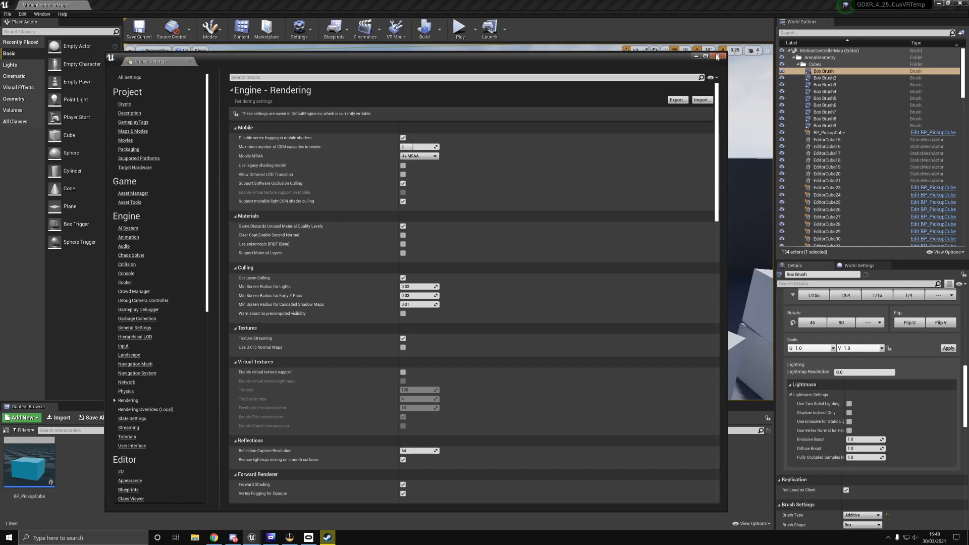
click(717, 57)
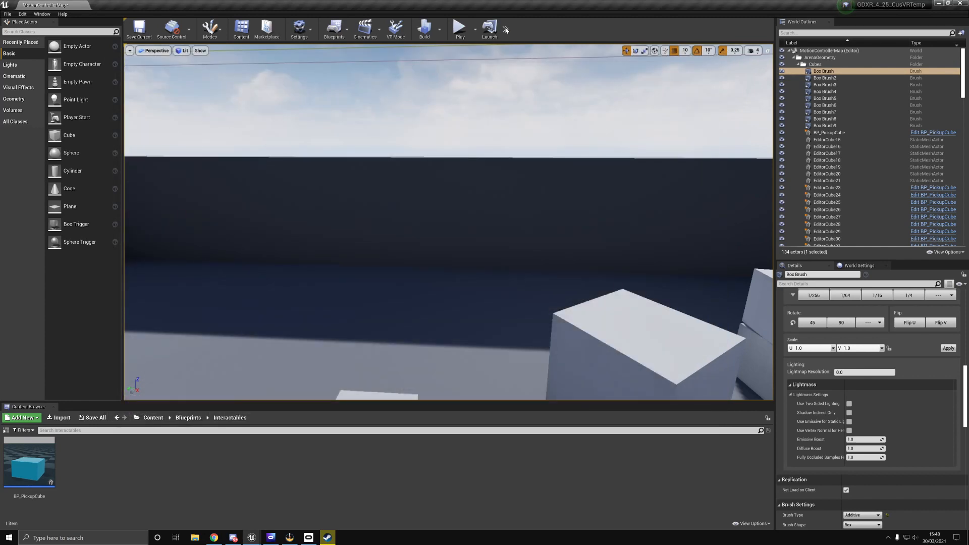
Launch the Quest_2 profile from the Project Launcher and let all seven tasks complete
click(500, 30)
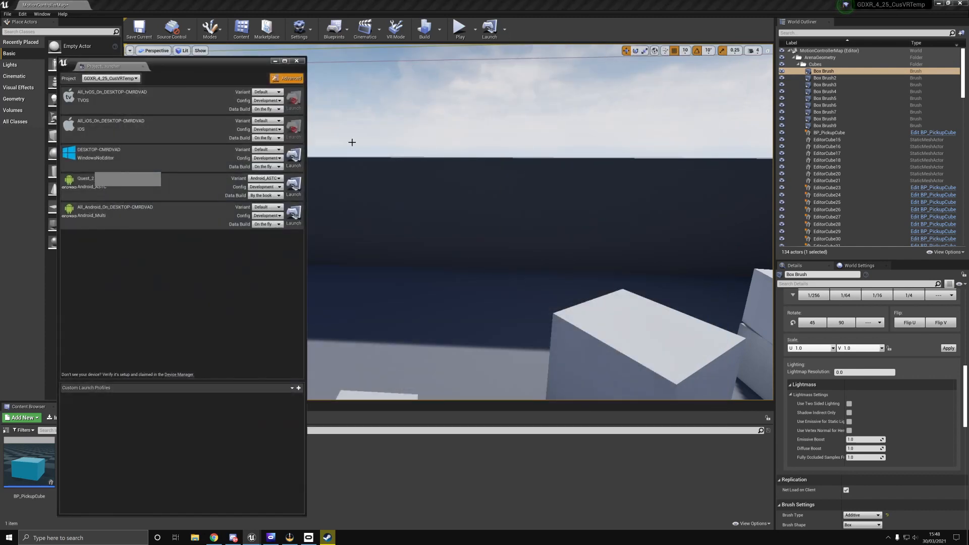
mouse_move(294, 187)
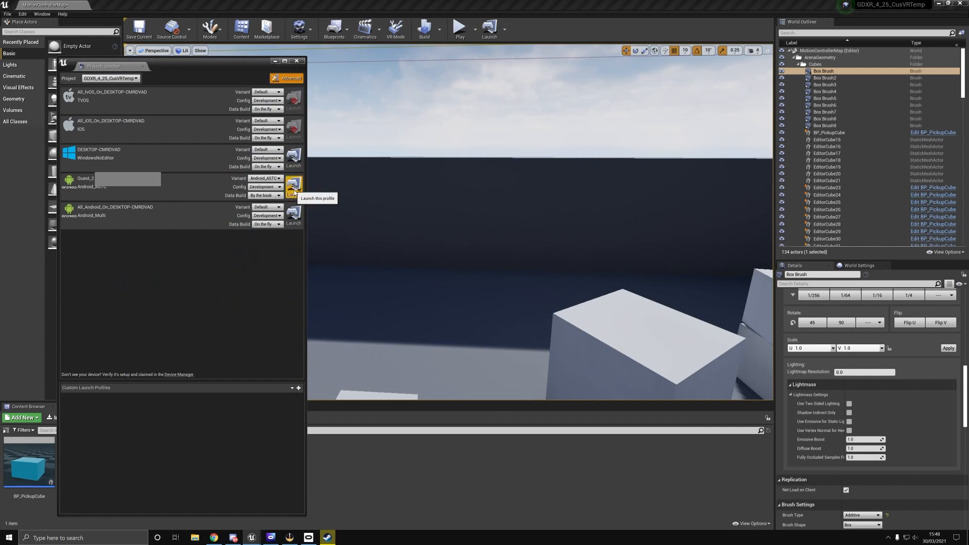
click(293, 186)
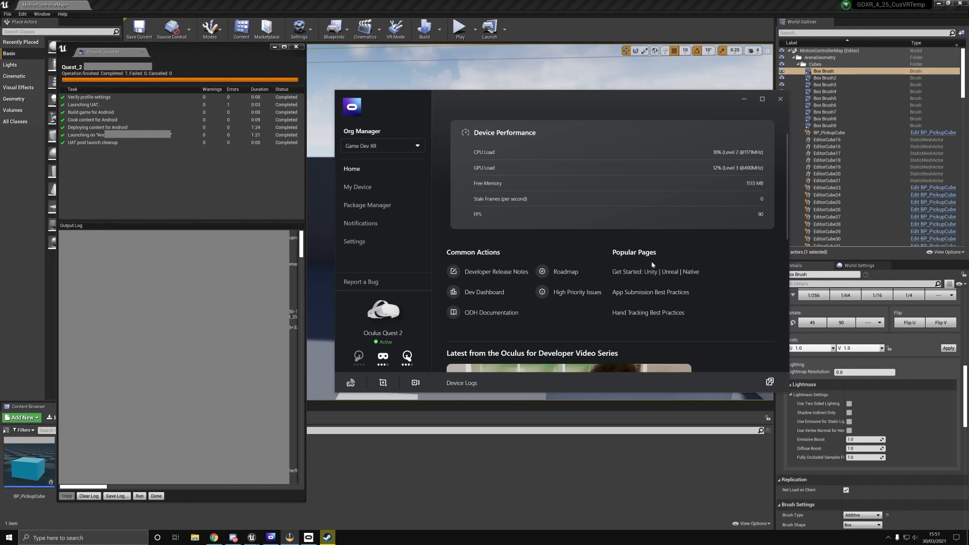
Read Unreal's launch log, then bring back the Device Performance panel showing 90 FPS
click(780, 99)
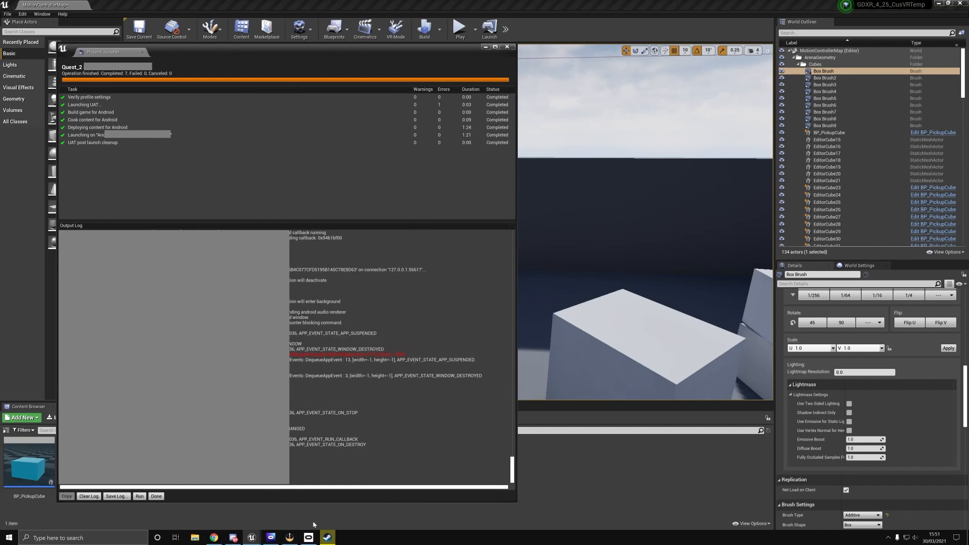
click(270, 537)
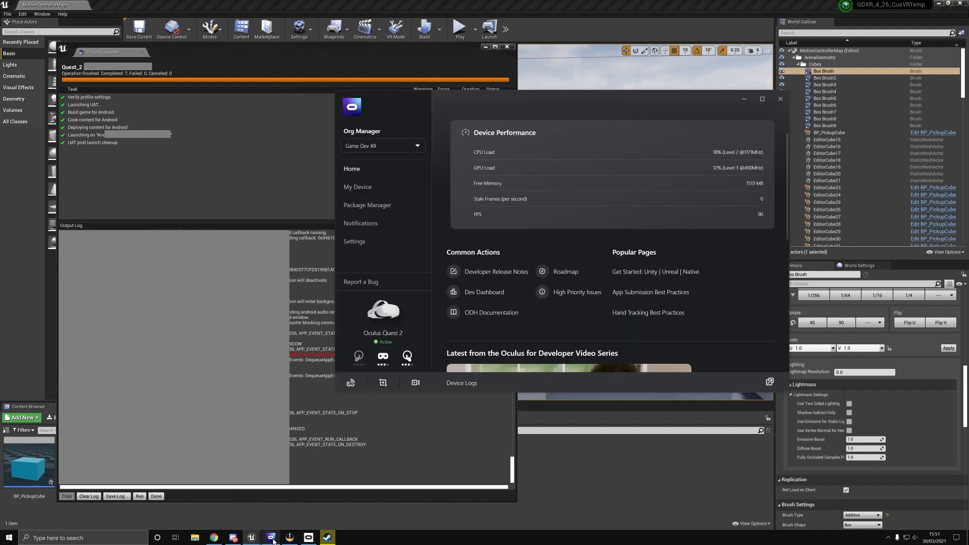